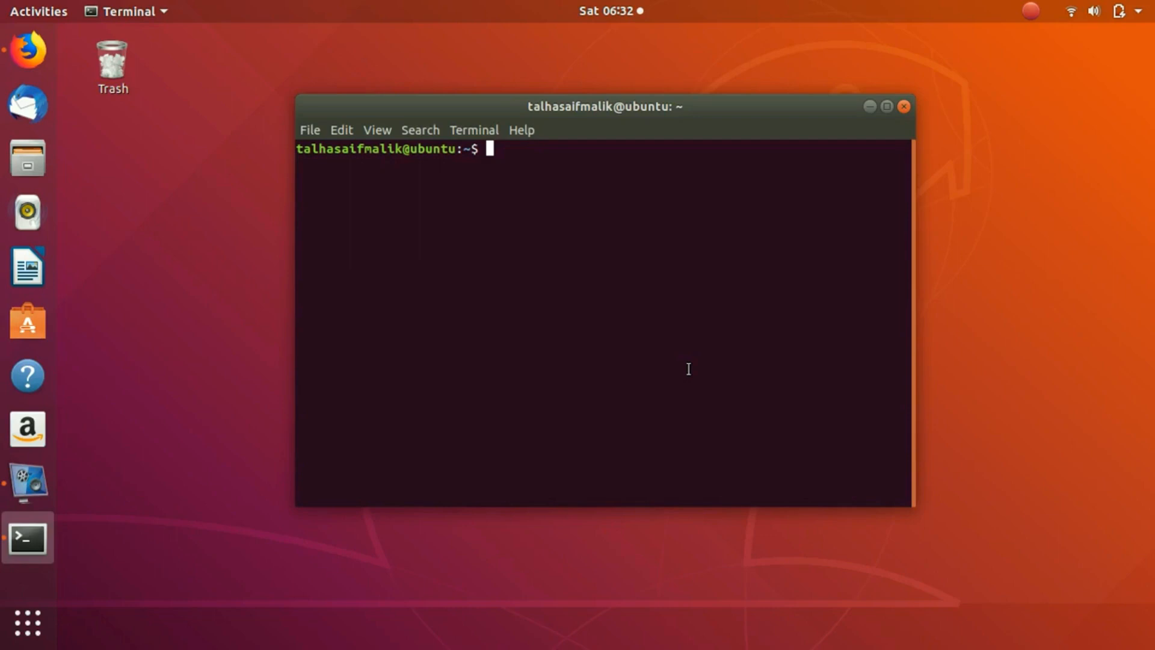
# Run uname -a to print the kernel details (Linux 4.15.0-45-generic, x86_64).
pyautogui.write('uname')
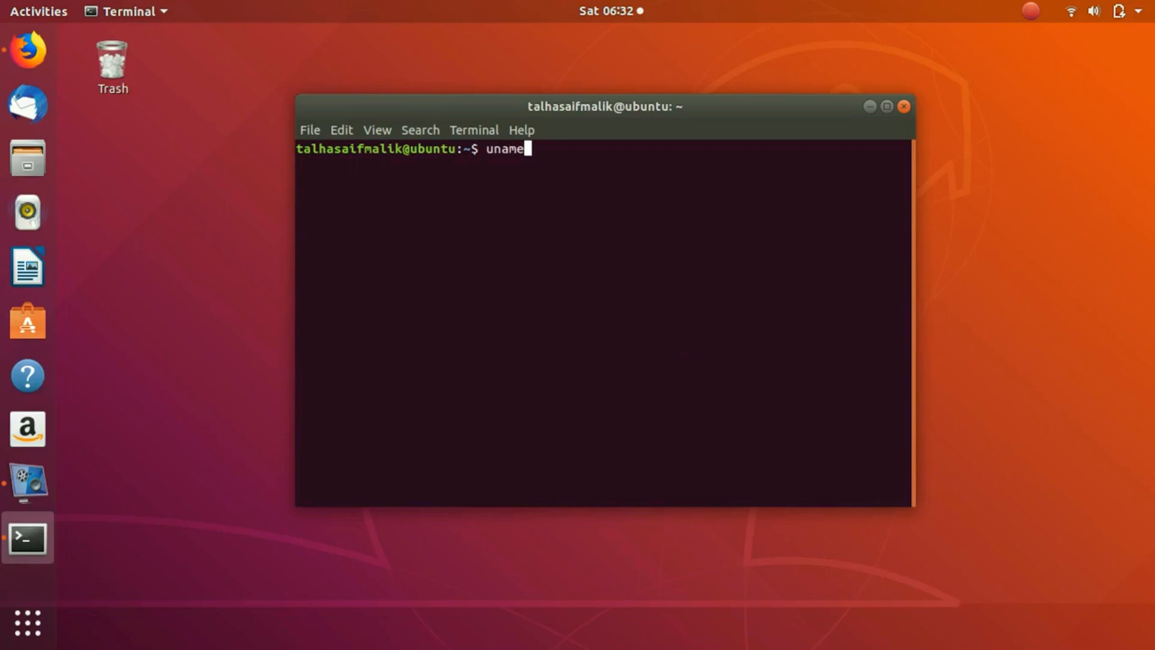
pyautogui.press('Return')
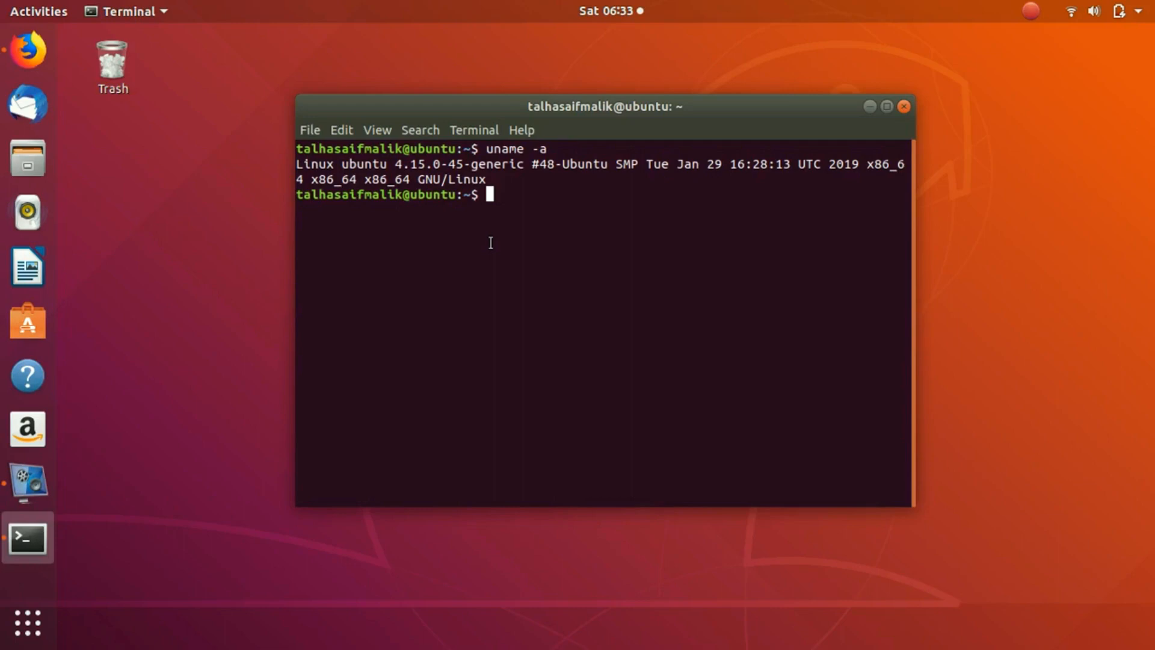
# Run ping -c5 8.8.8.8, getting 5 replies with 0% packet loss, ~312 ms average.
pyautogui.write('pi')
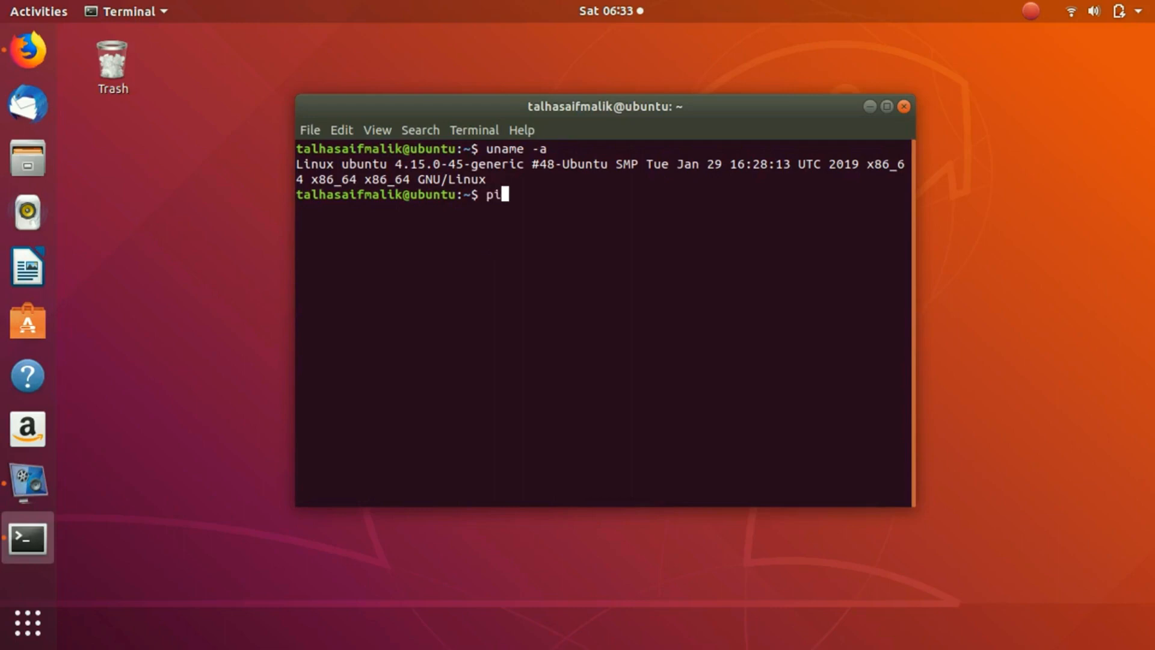
pyautogui.write('ng -c')
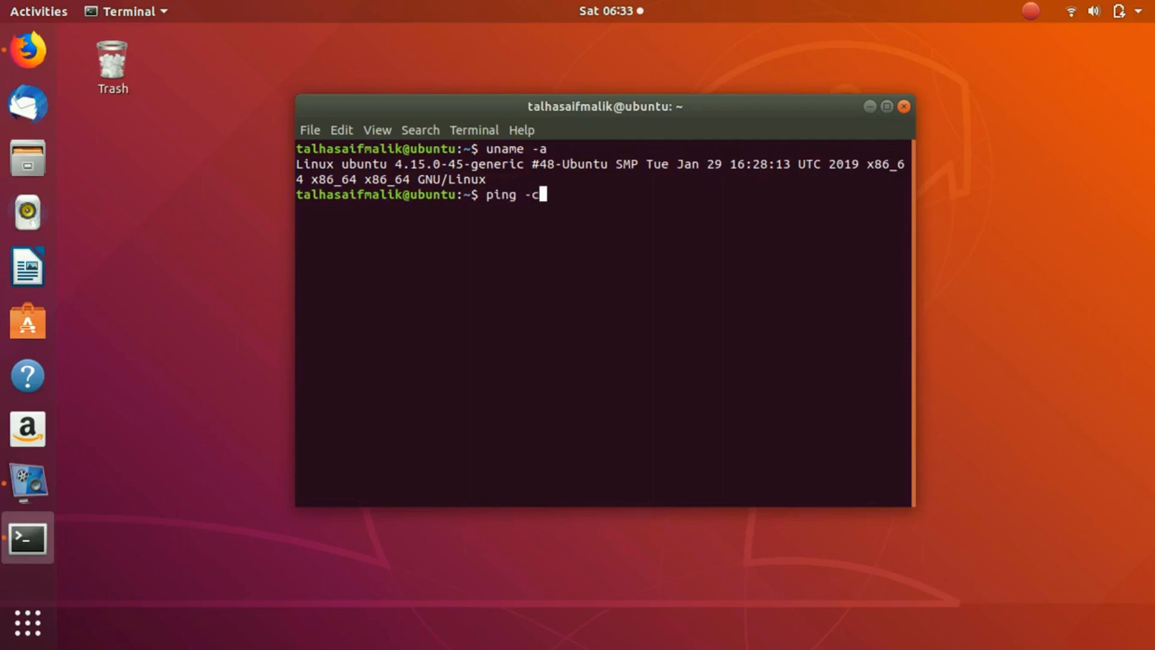
pyautogui.write('5')
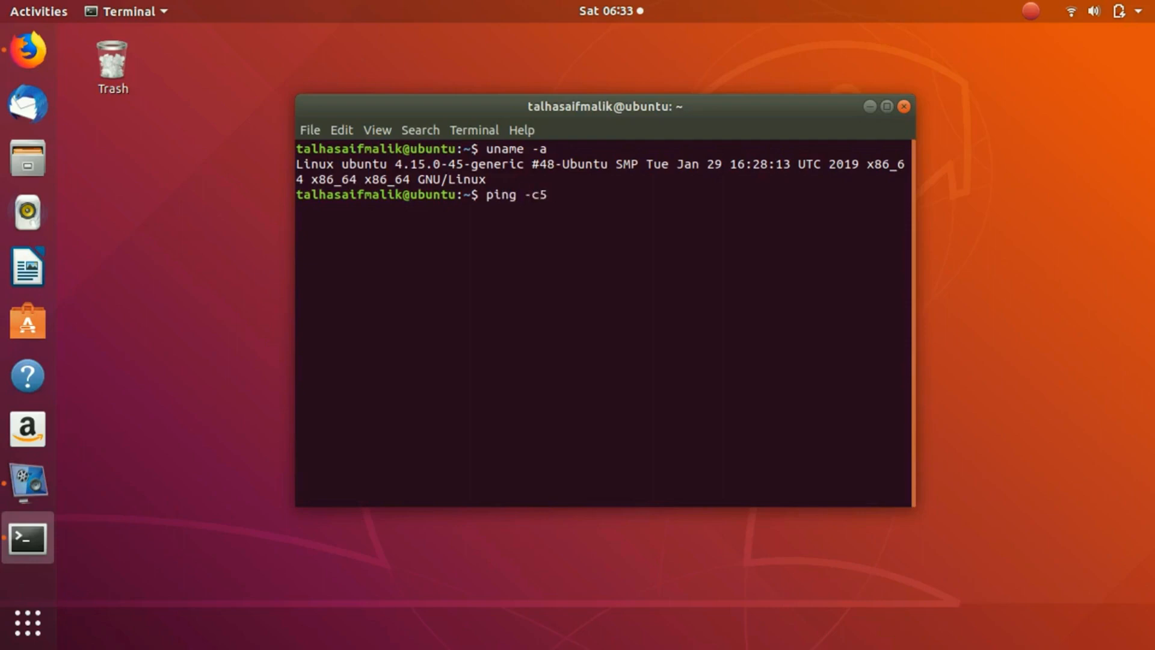
pyautogui.write('8.8.8')
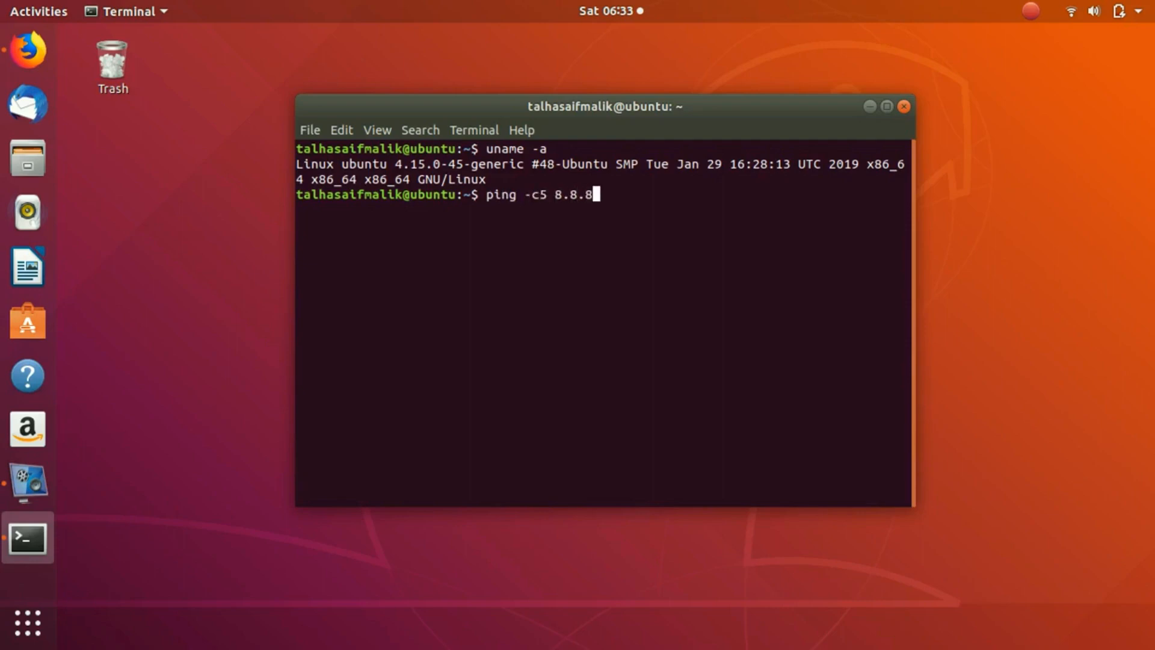
pyautogui.press('Return')
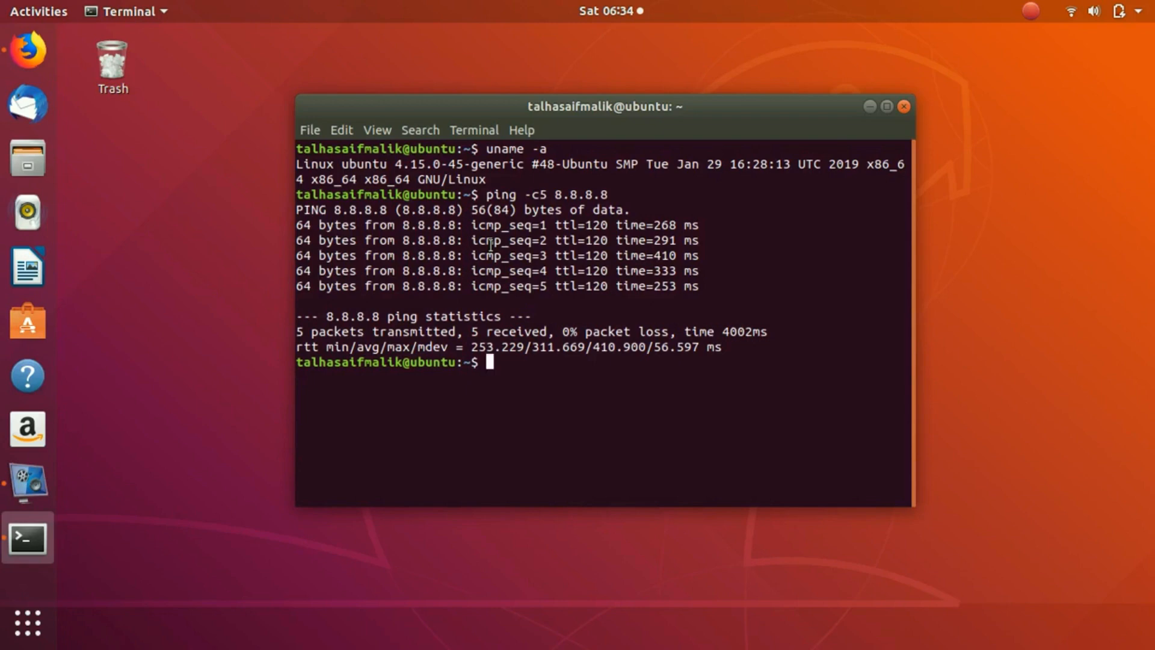
pyautogui.moveTo(254, 226)
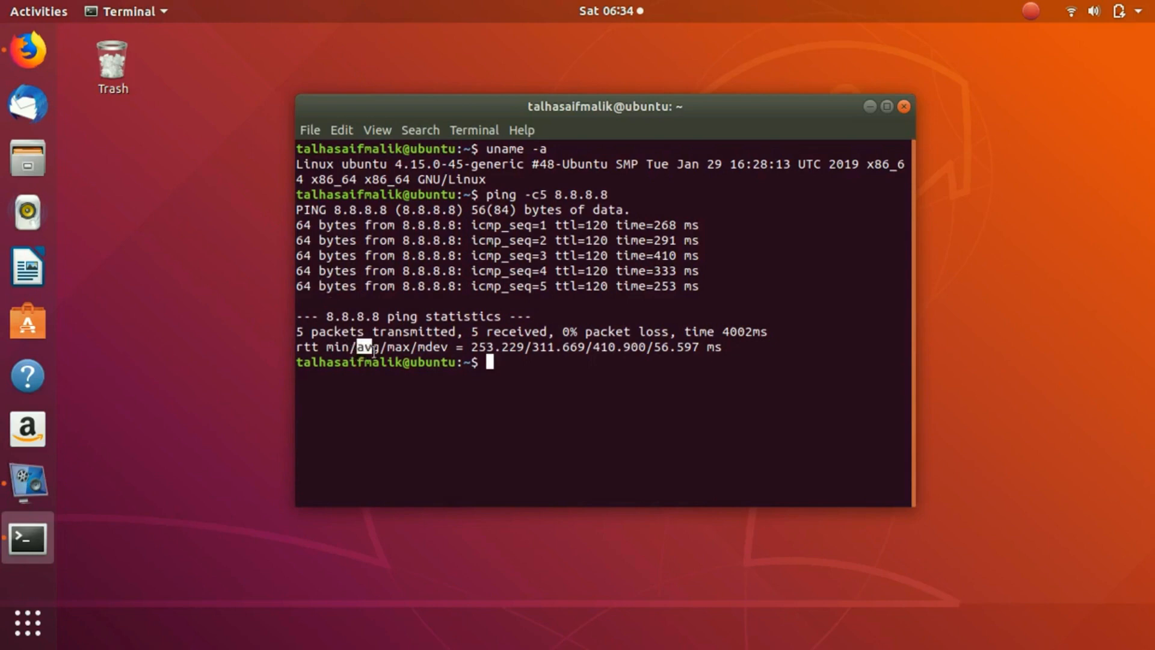
pyautogui.moveTo(589, 368)
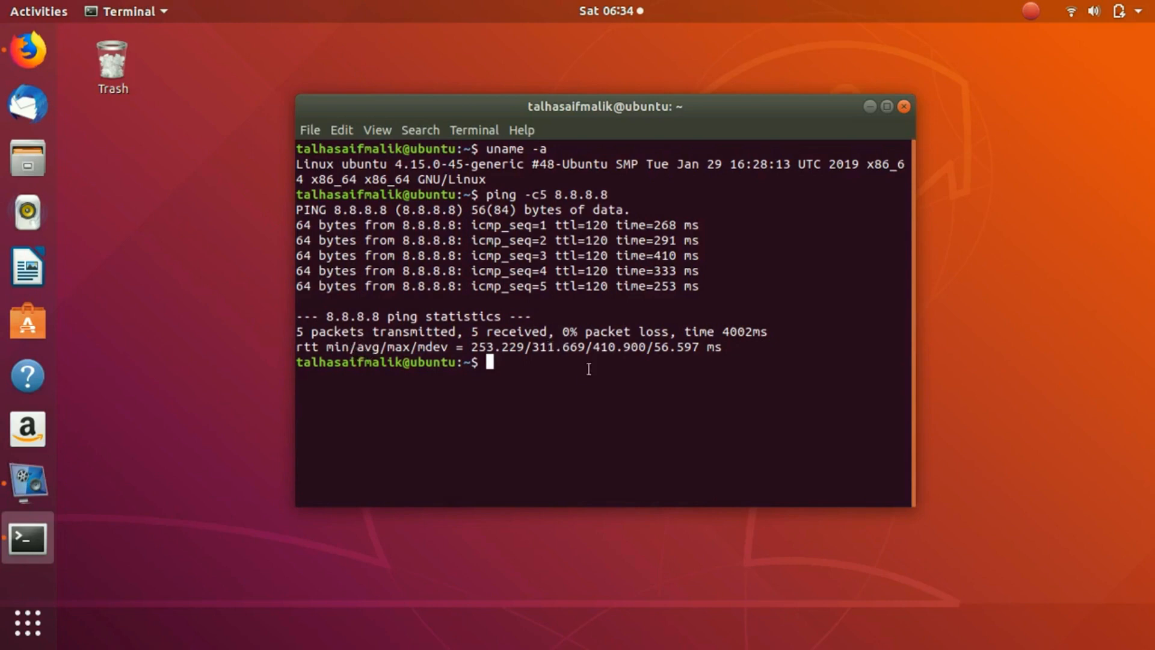
pyautogui.moveTo(390, 501)
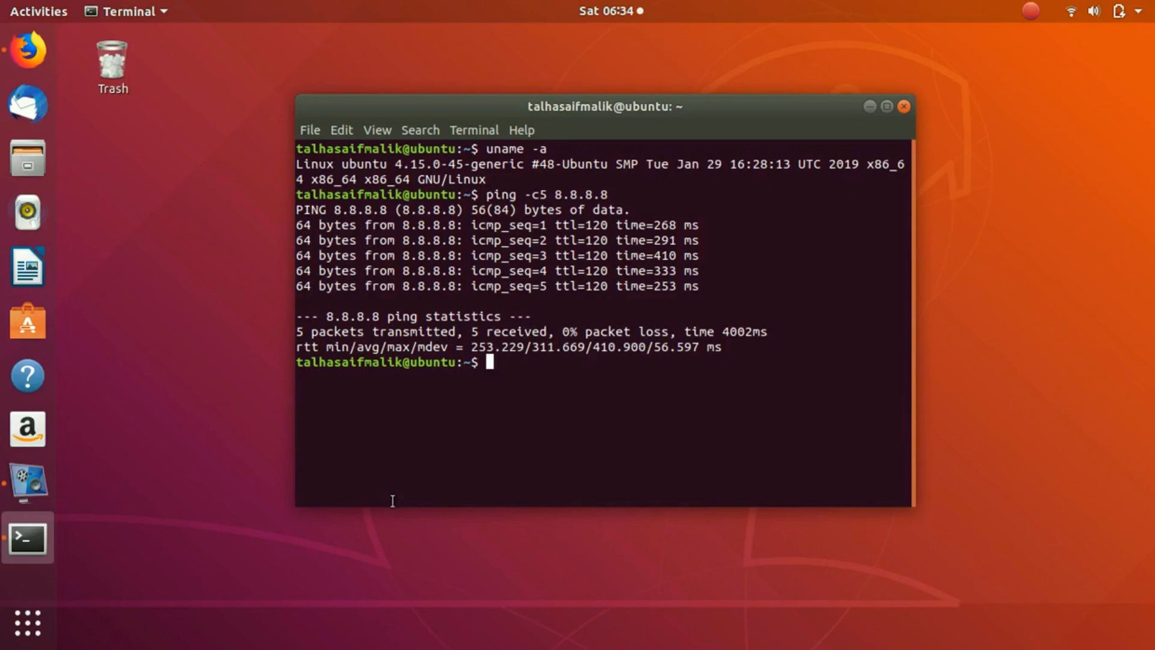
pyautogui.moveTo(176, 278)
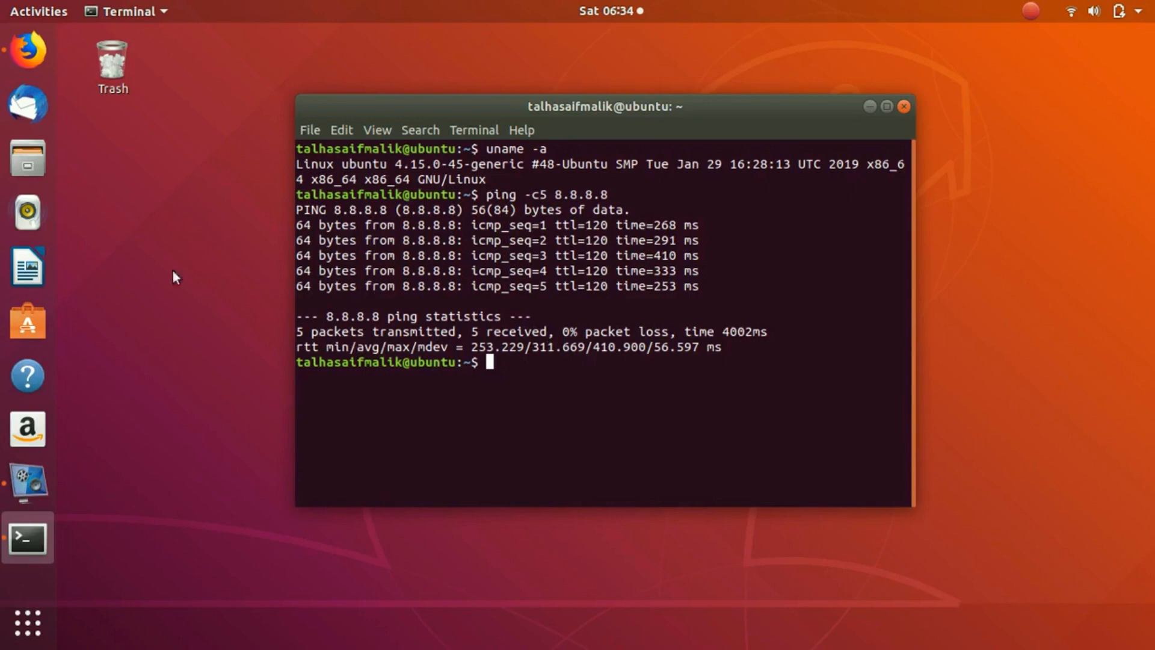
pyautogui.moveTo(845, 415)
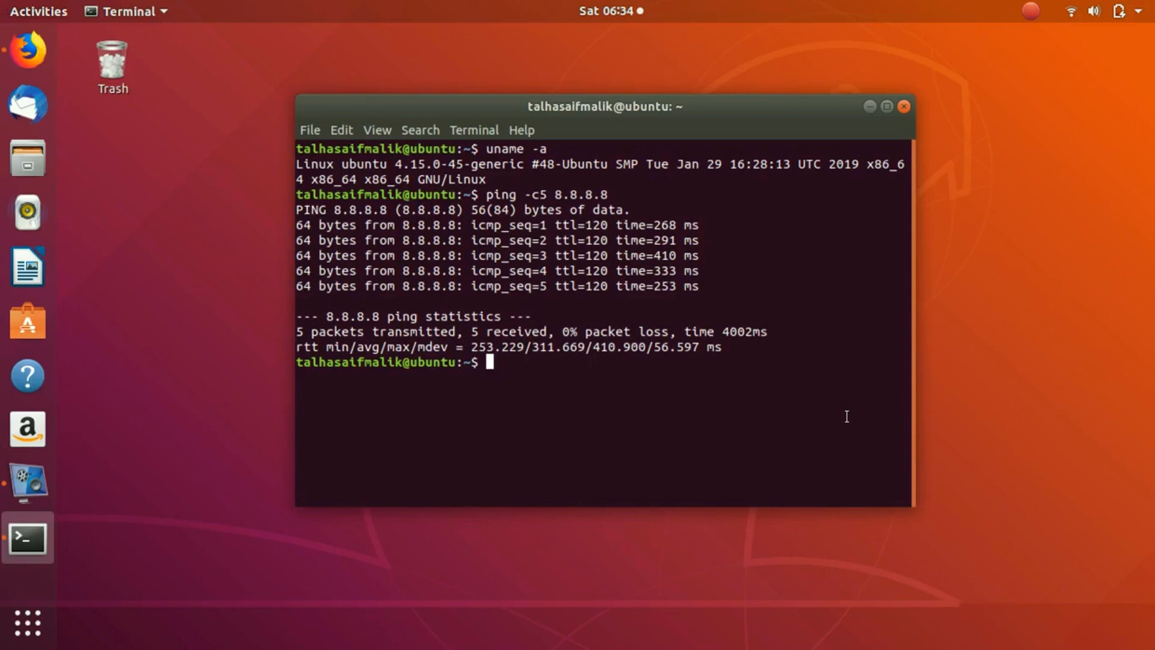
# Ping 2.2.2.2, get no replies, and stop it with Ctrl+C.
pyautogui.write('ping')
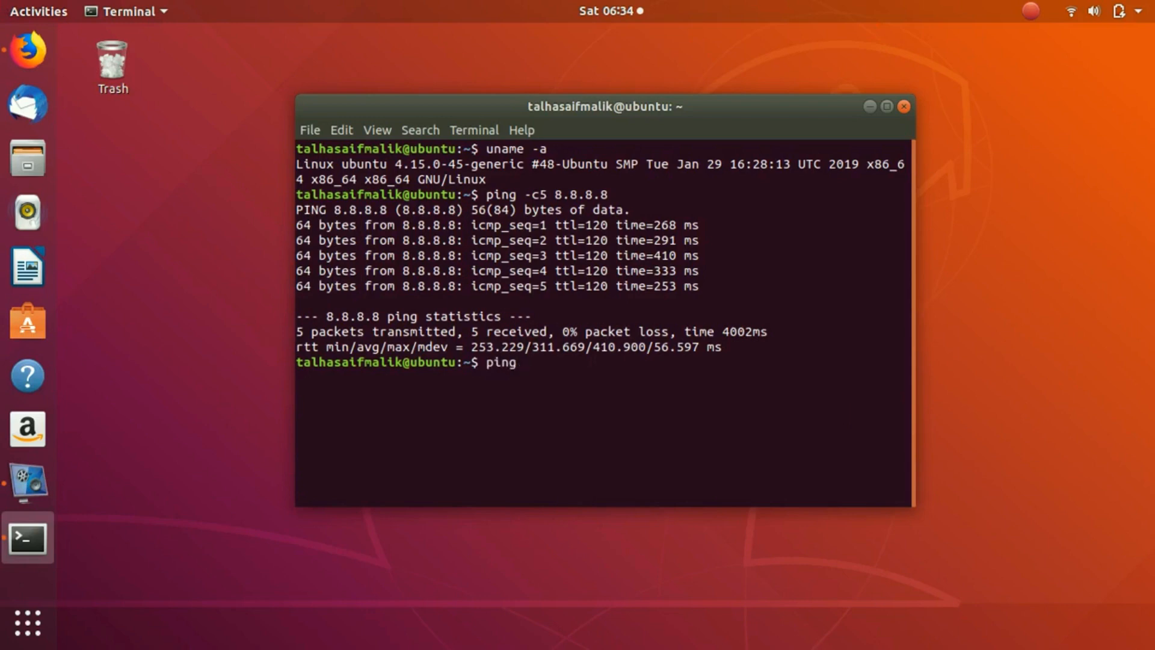
pyautogui.write('2.2.2')
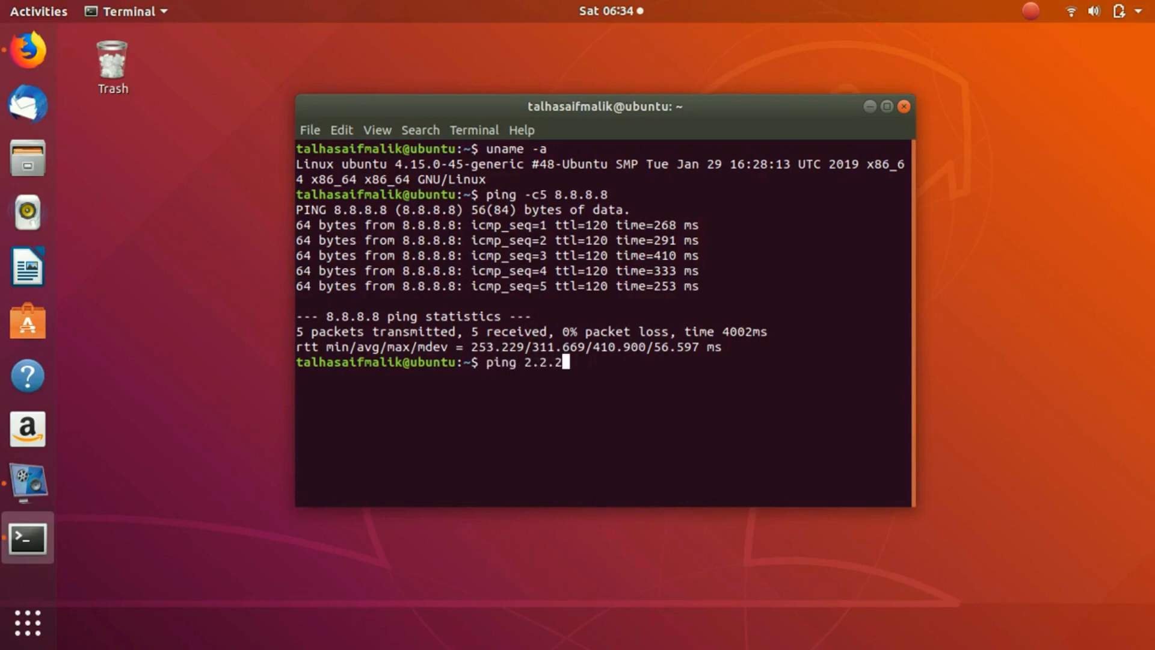
pyautogui.press('Return')
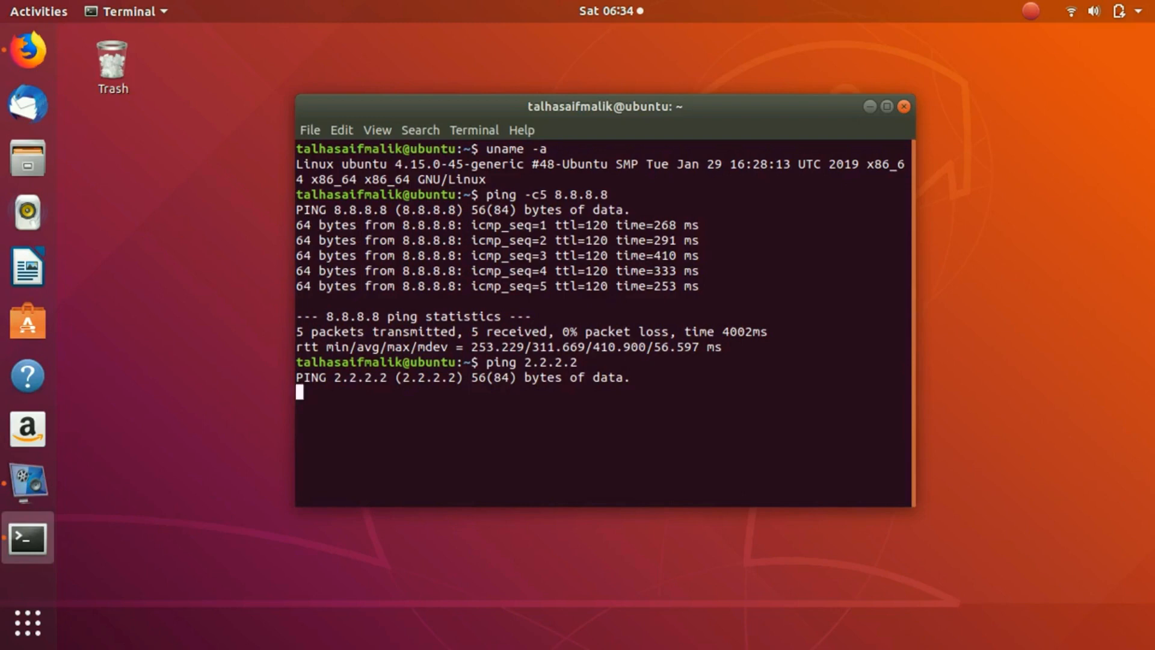
pyautogui.press('ctrl+c')
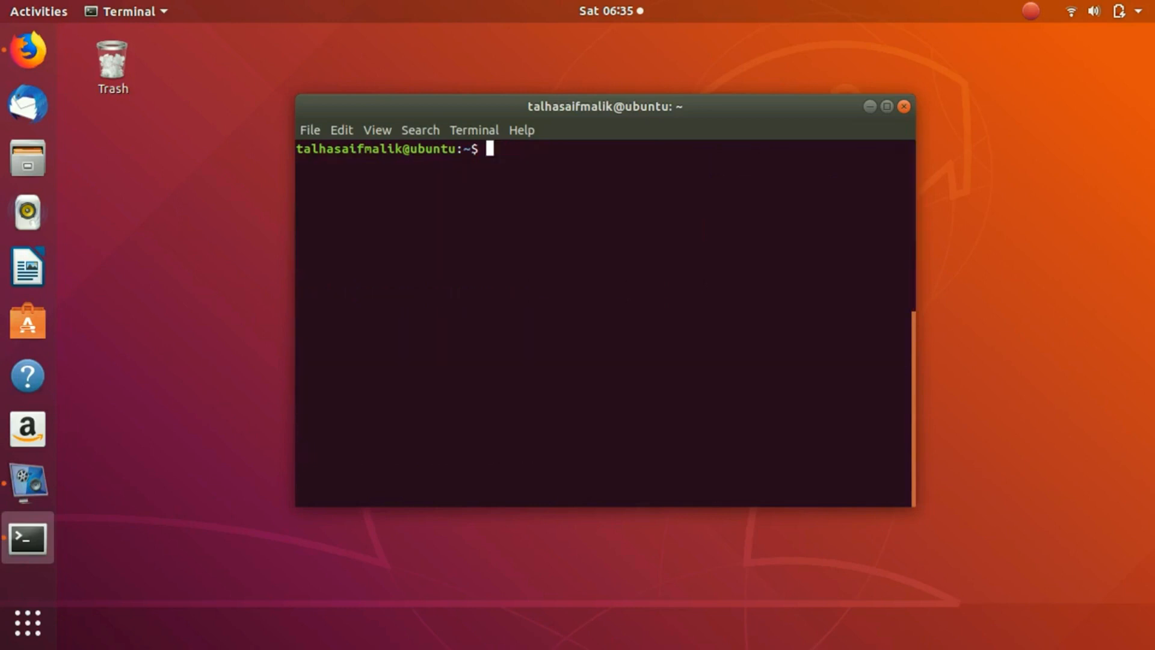
pyautogui.write('tr')
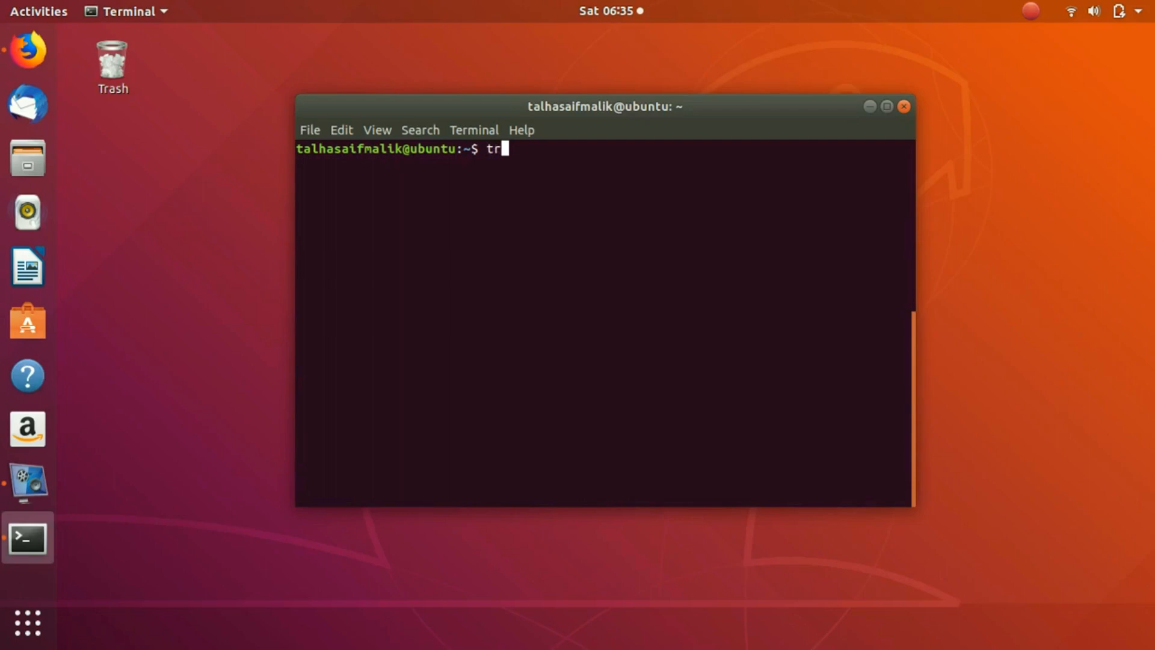
pyautogui.write('ping')
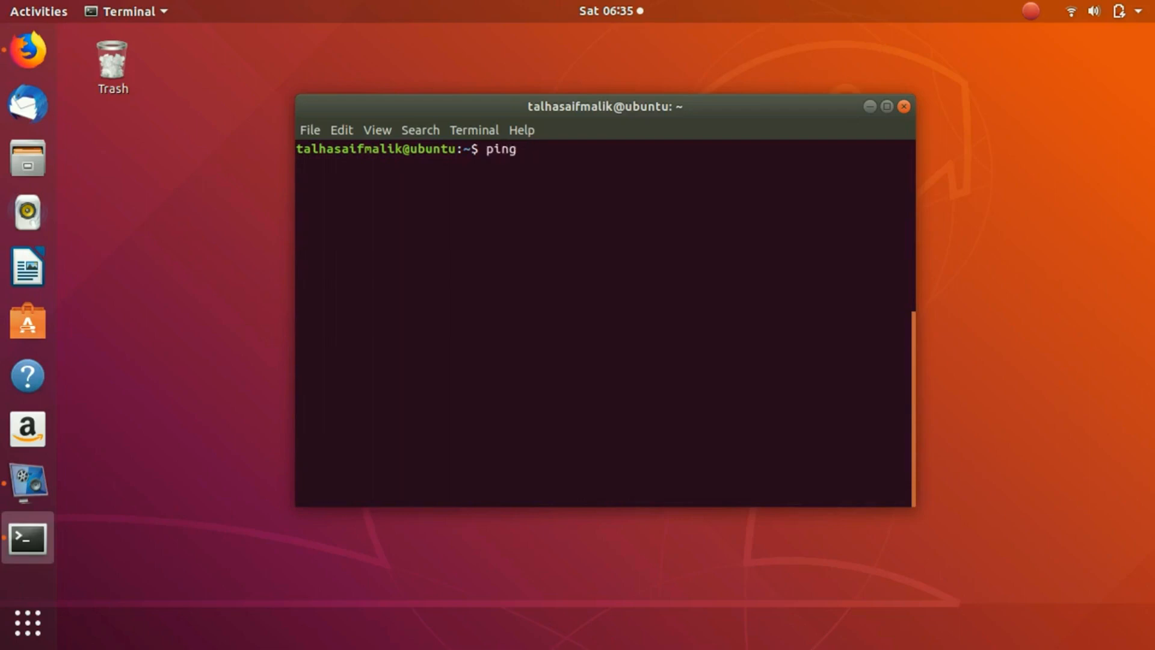
pyautogui.write('www.goog')
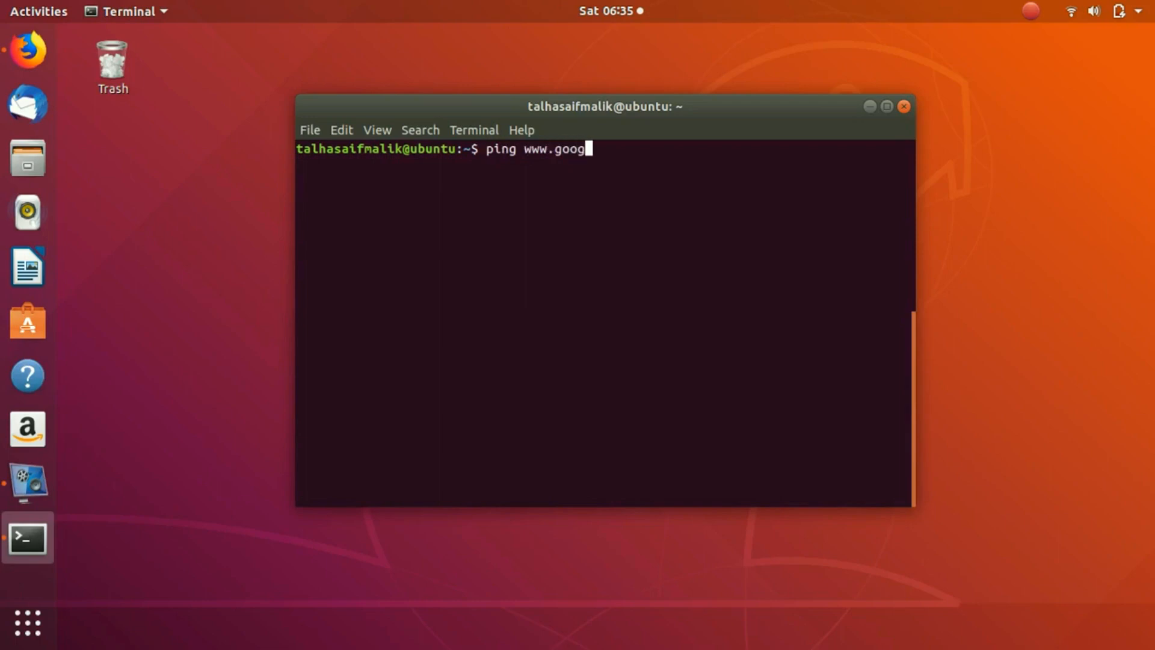
pyautogui.write('le.com')
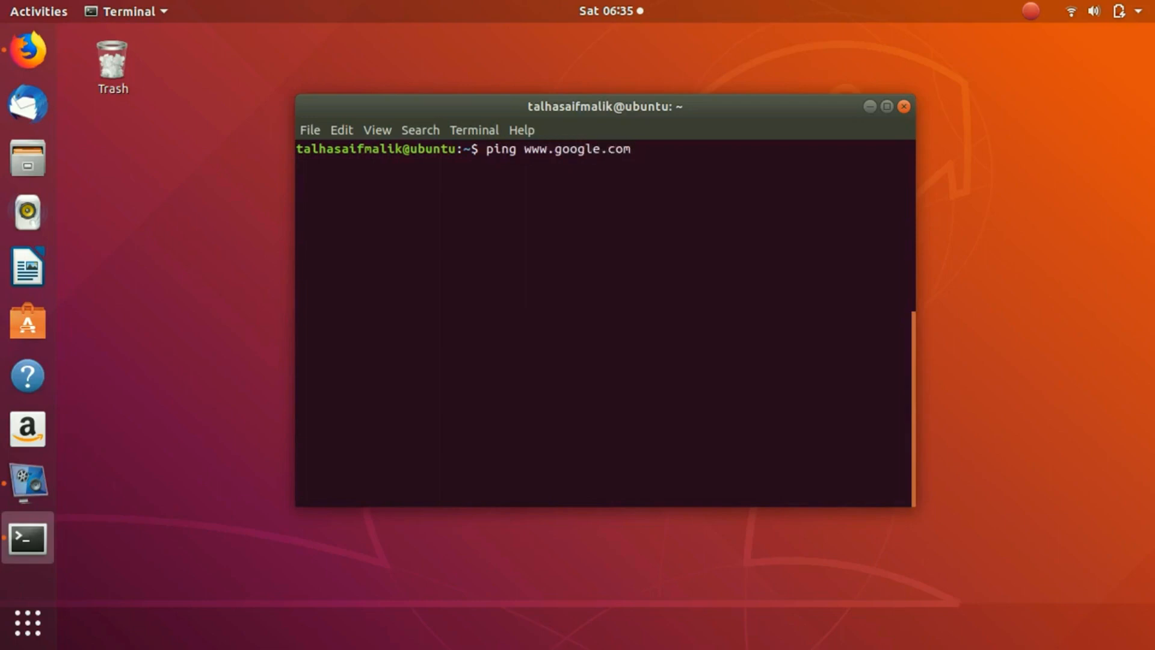
pyautogui.press('Return')
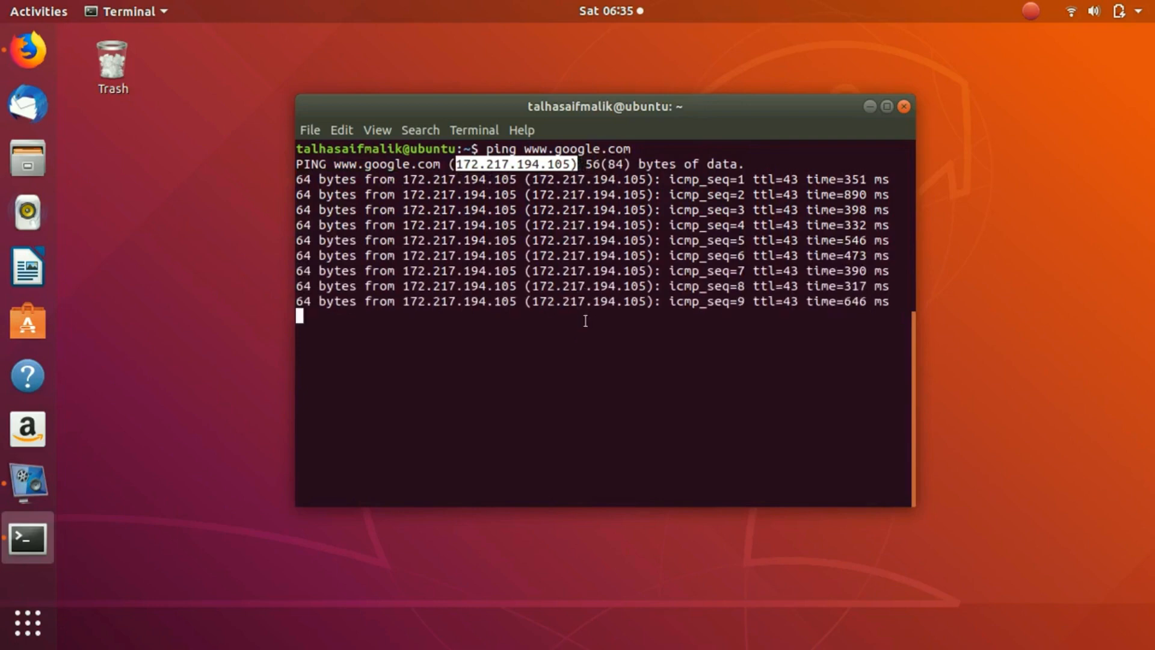
pyautogui.press('ctrl+c')
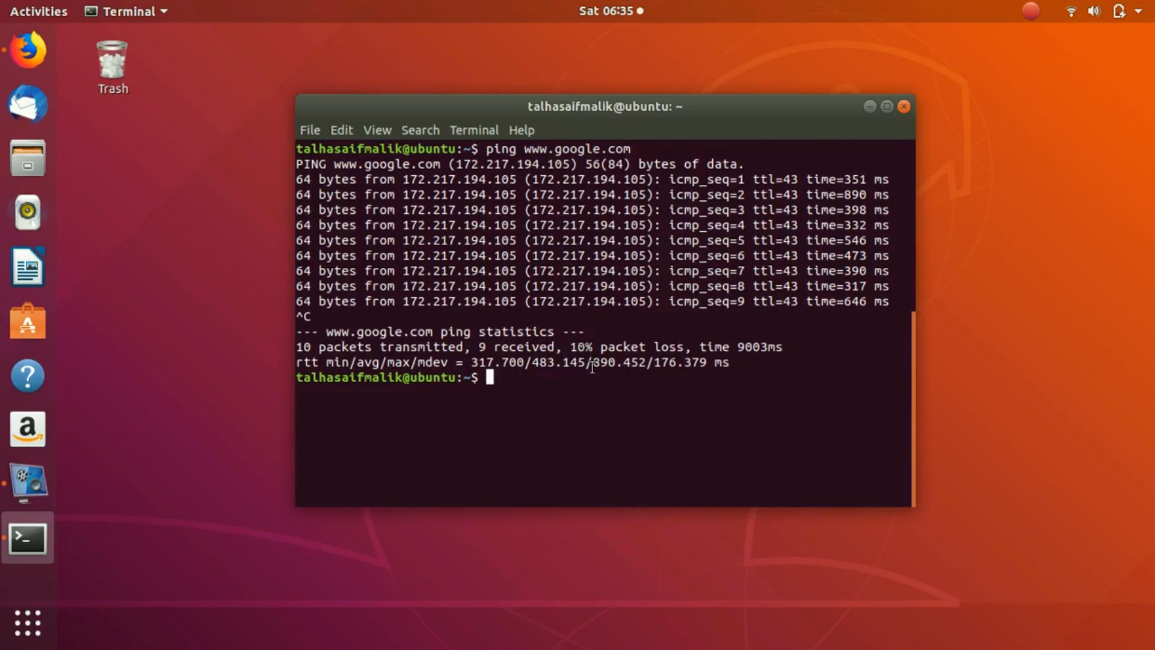
pyautogui.moveTo(634, 361)
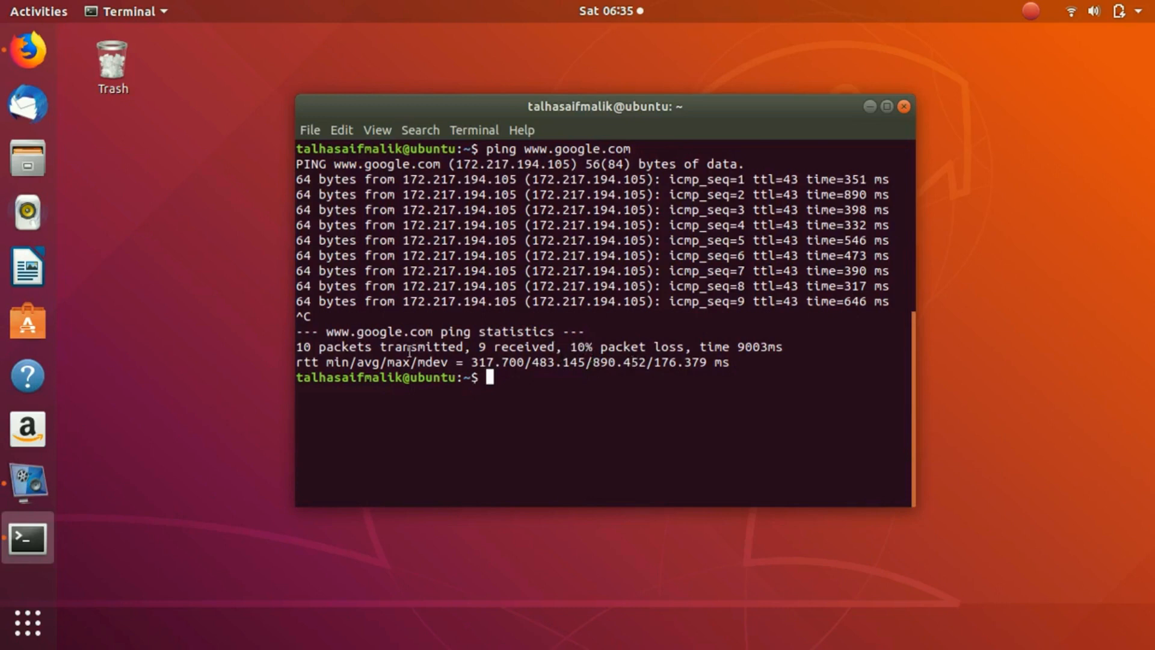
# Select values in the ping statistics line to review them.
pyautogui.doubleClick(368, 362)
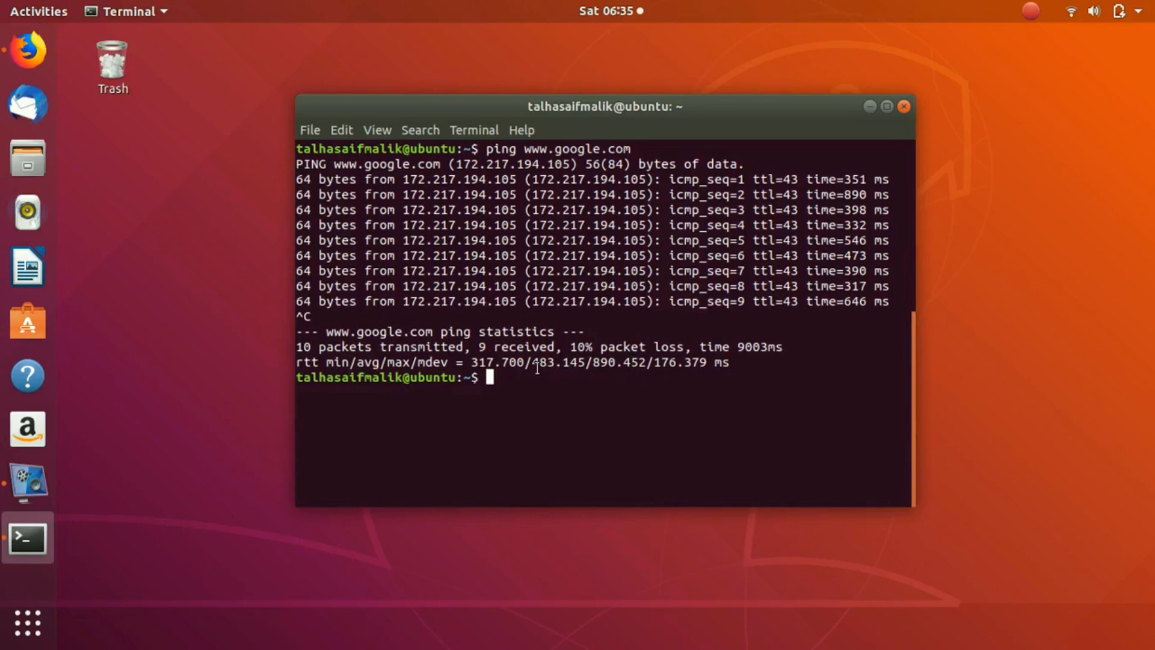
pyautogui.doubleClick(552, 362)
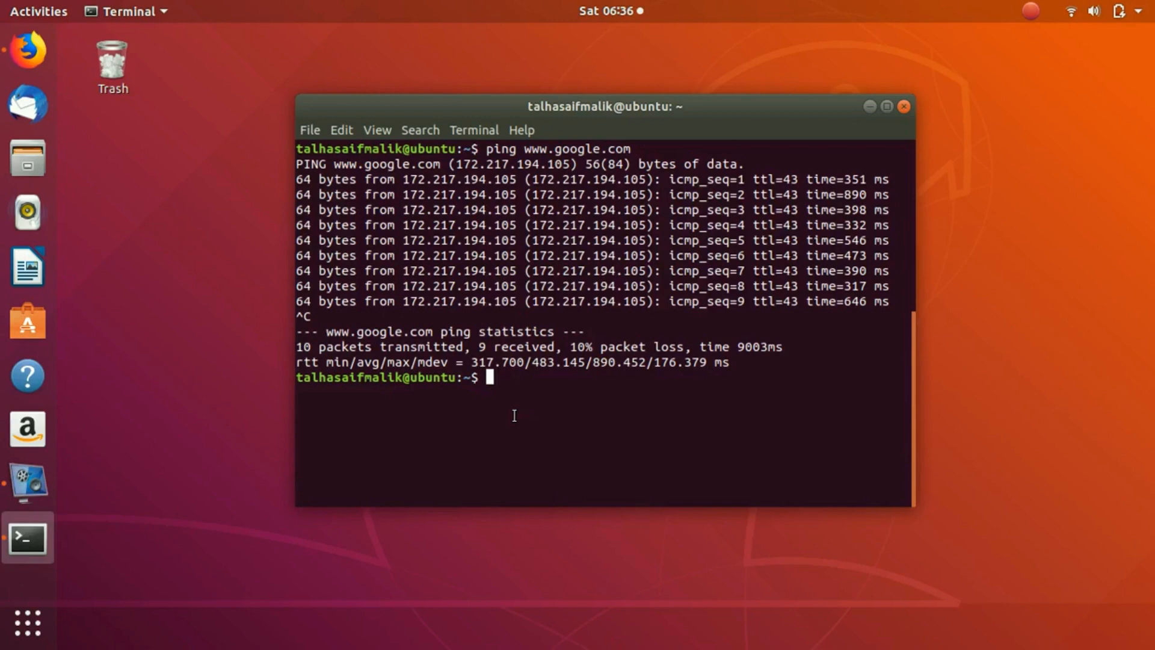
# Run traceroute 8.8.8.8, reaching it in 12 hops at about 306 ms.
pyautogui.write('c')
pyautogui.write('tr')
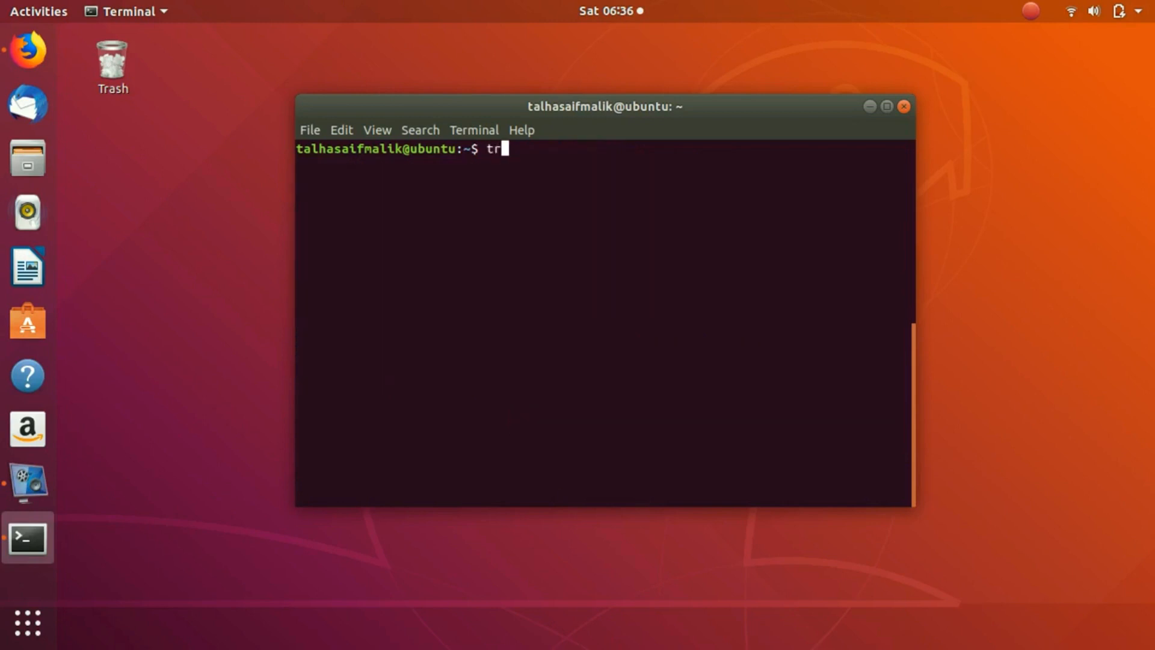
pyautogui.write('acerl')
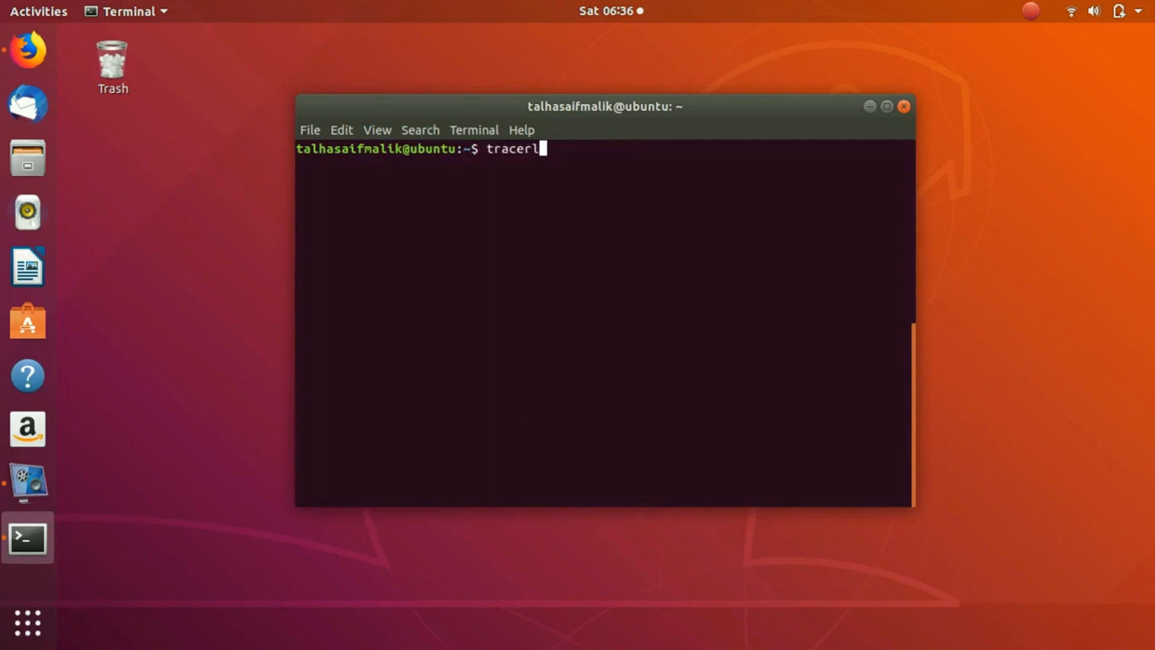
pyautogui.write('oute')
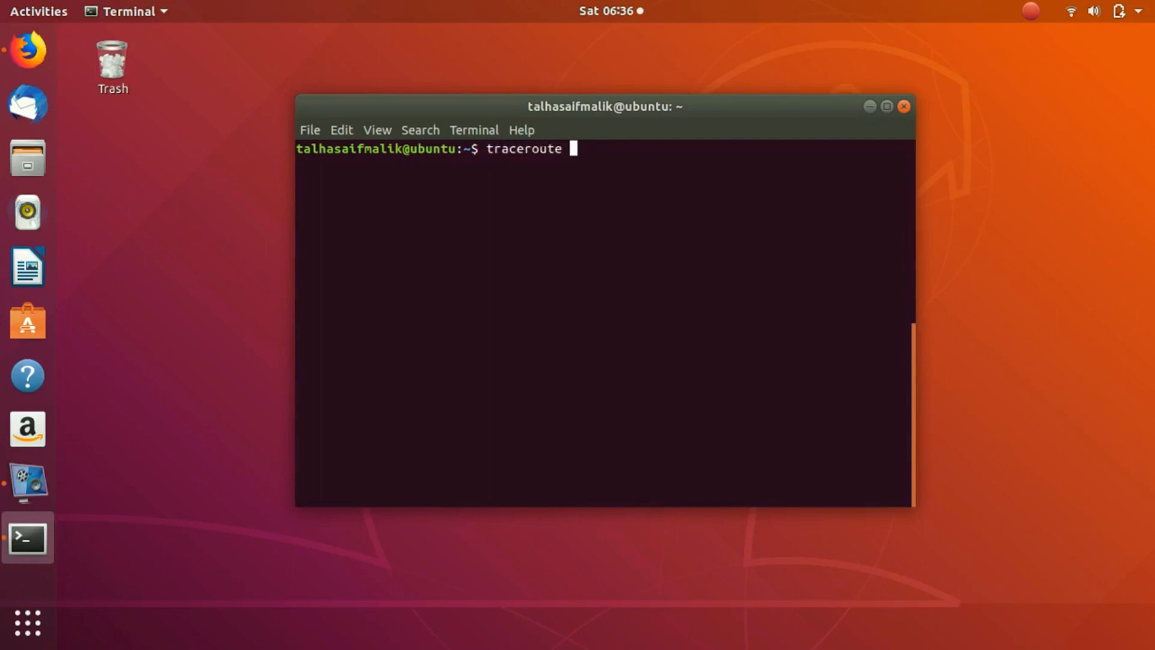
pyautogui.write('8.8')
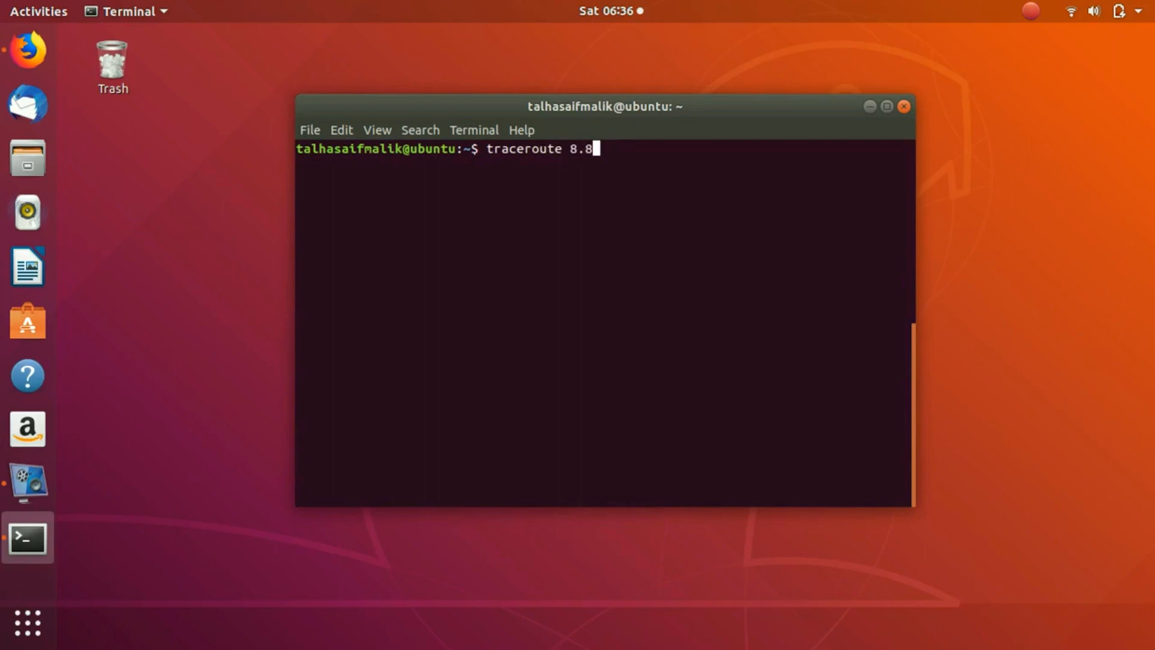
pyautogui.press('Return')
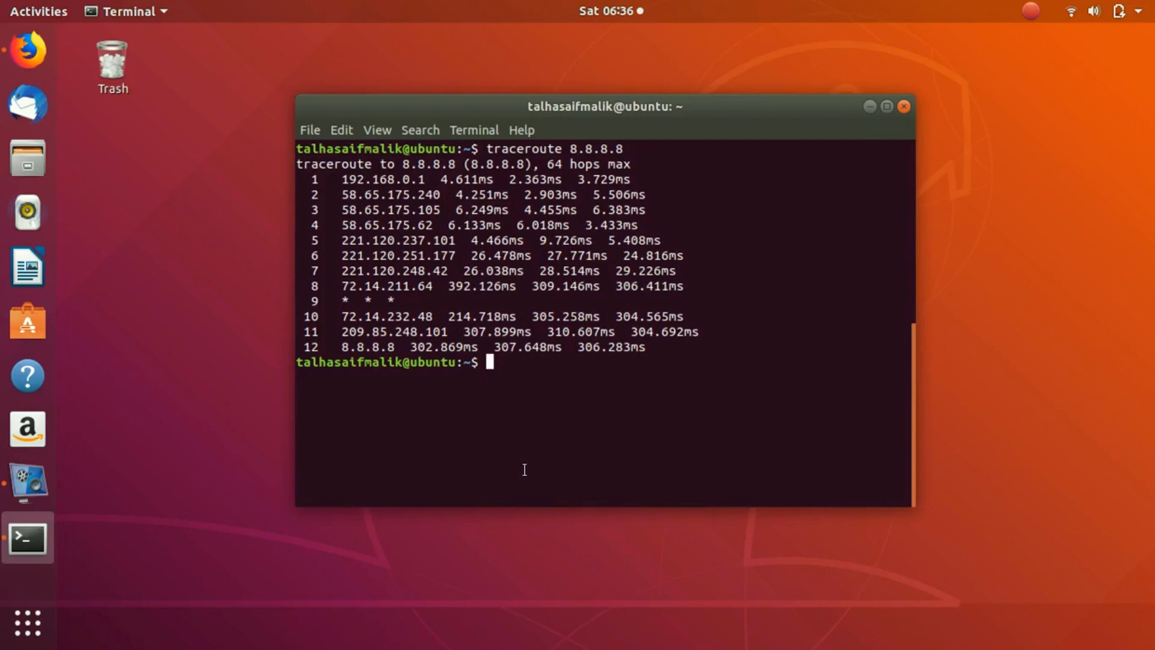
pyautogui.moveTo(529, 474)
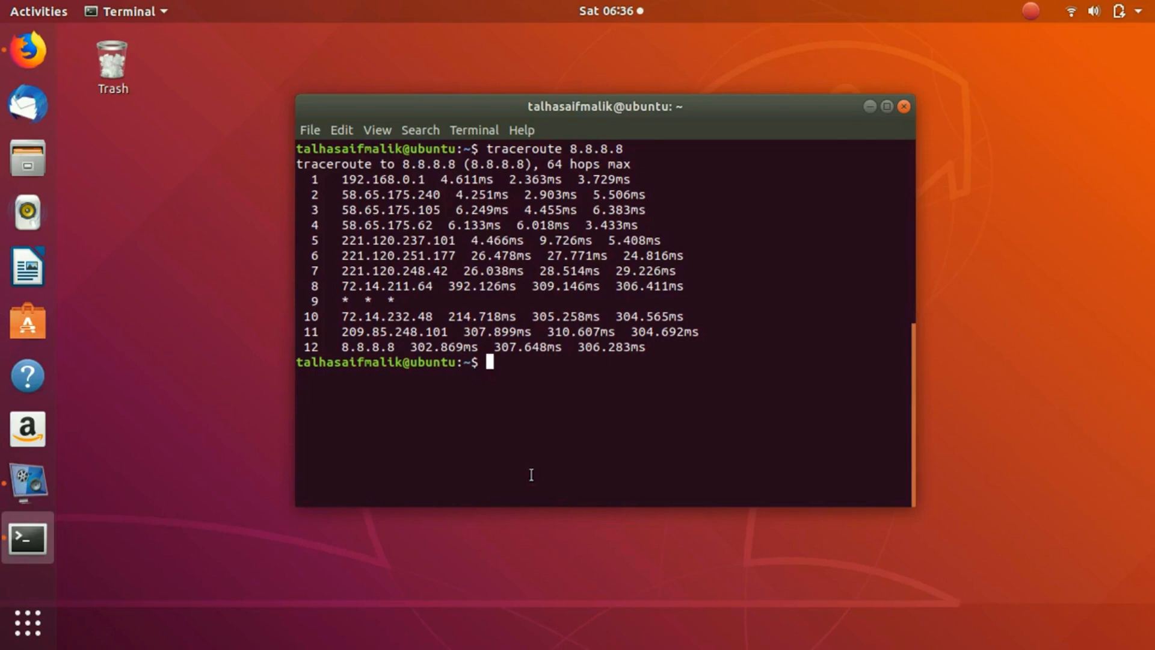
pyautogui.moveTo(618, 424)
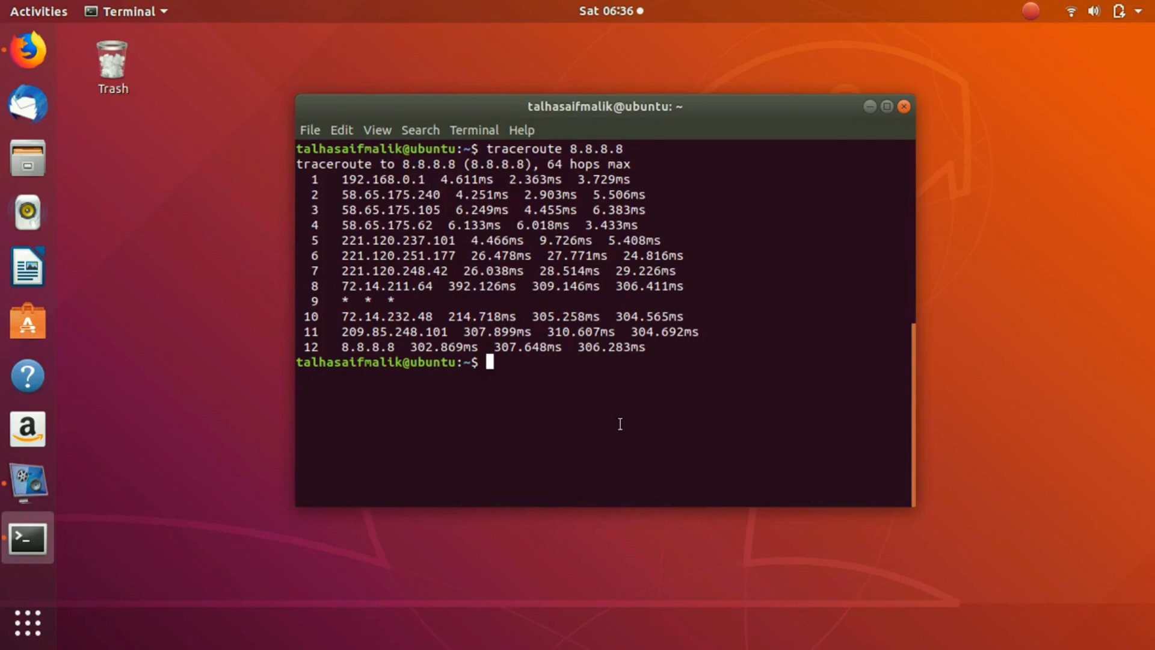
pyautogui.write('dig')
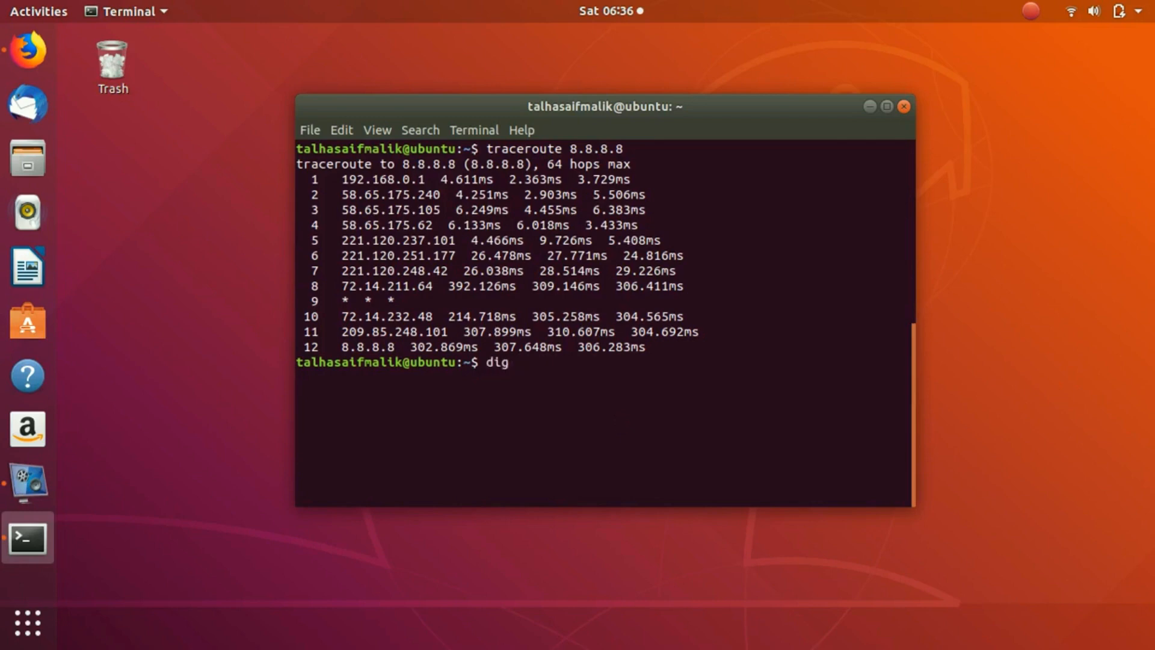
pyautogui.write('www.amazon')
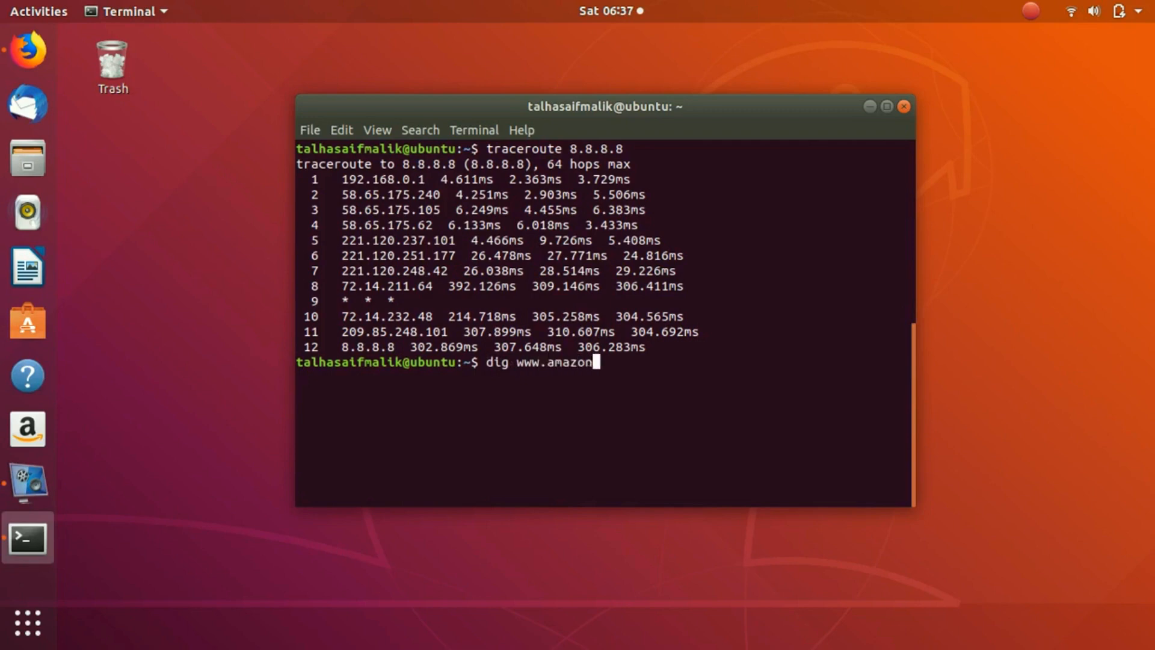
pyautogui.press('Return')
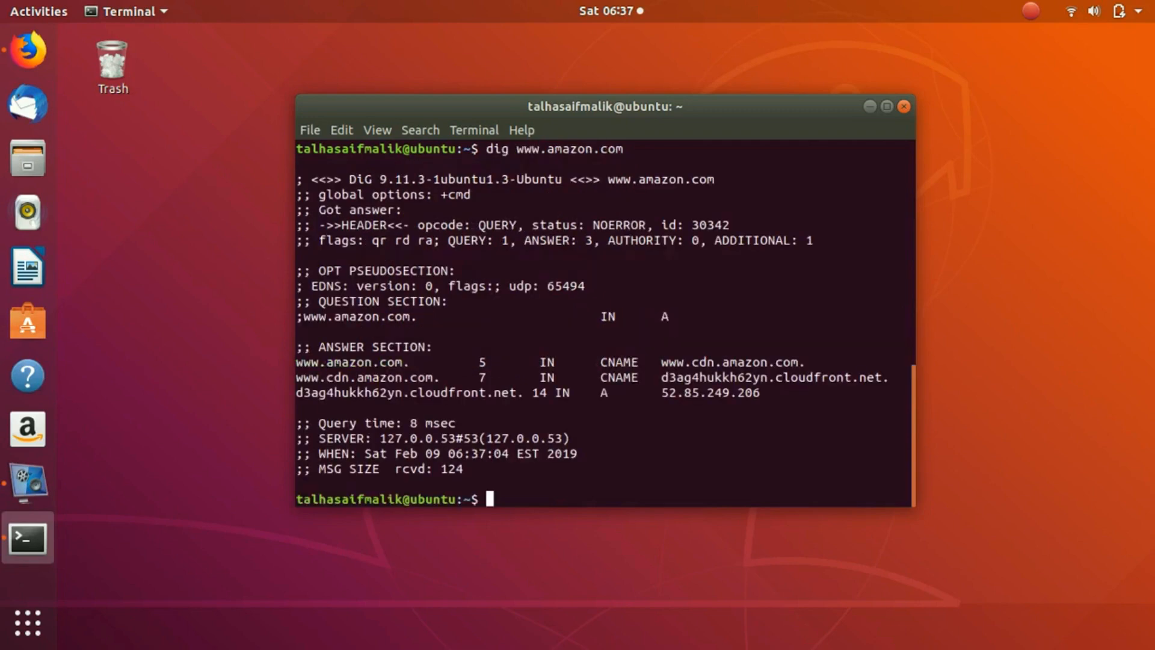
pyautogui.moveTo(618, 425)
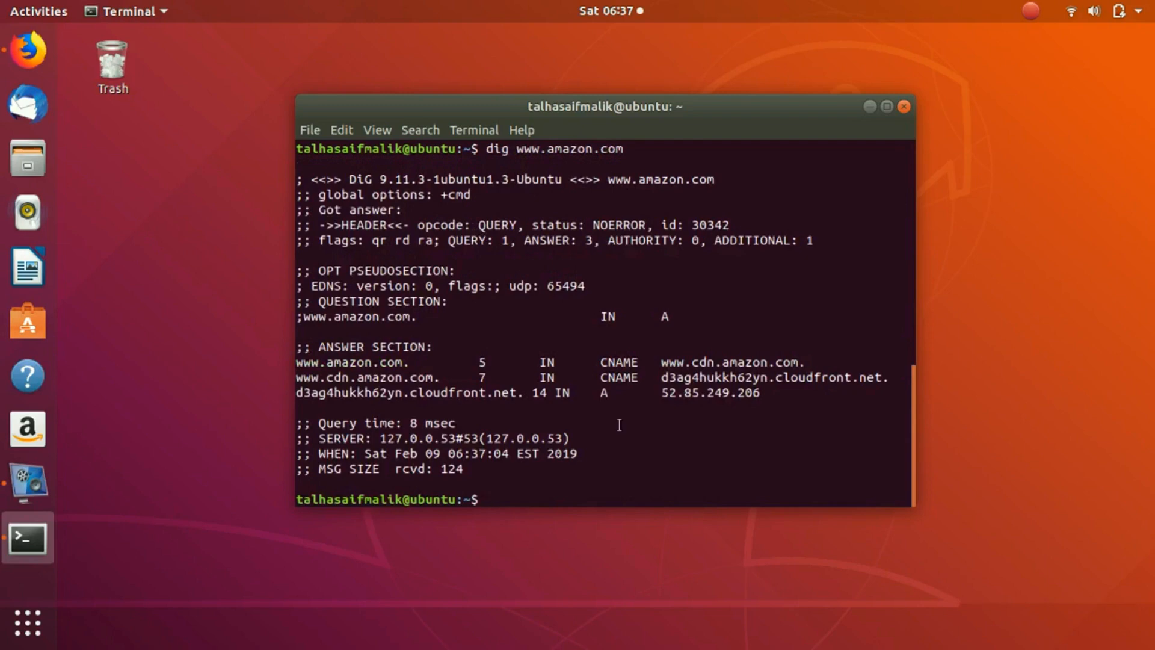
pyautogui.moveTo(402, 173)
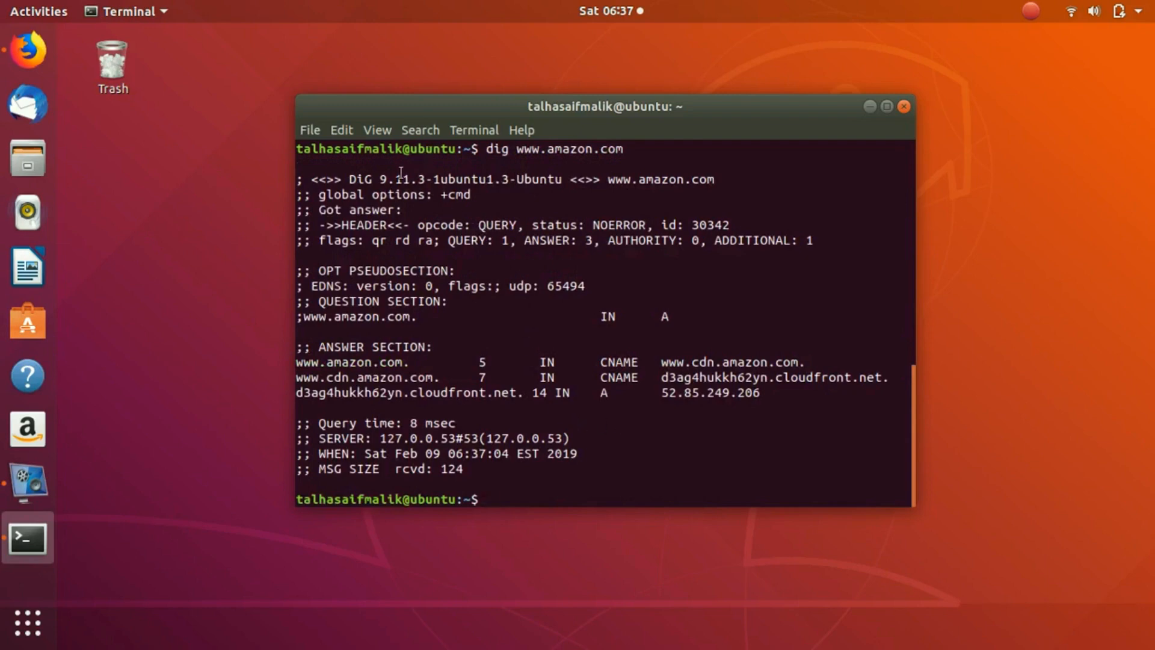
pyautogui.doubleClick(461, 240)
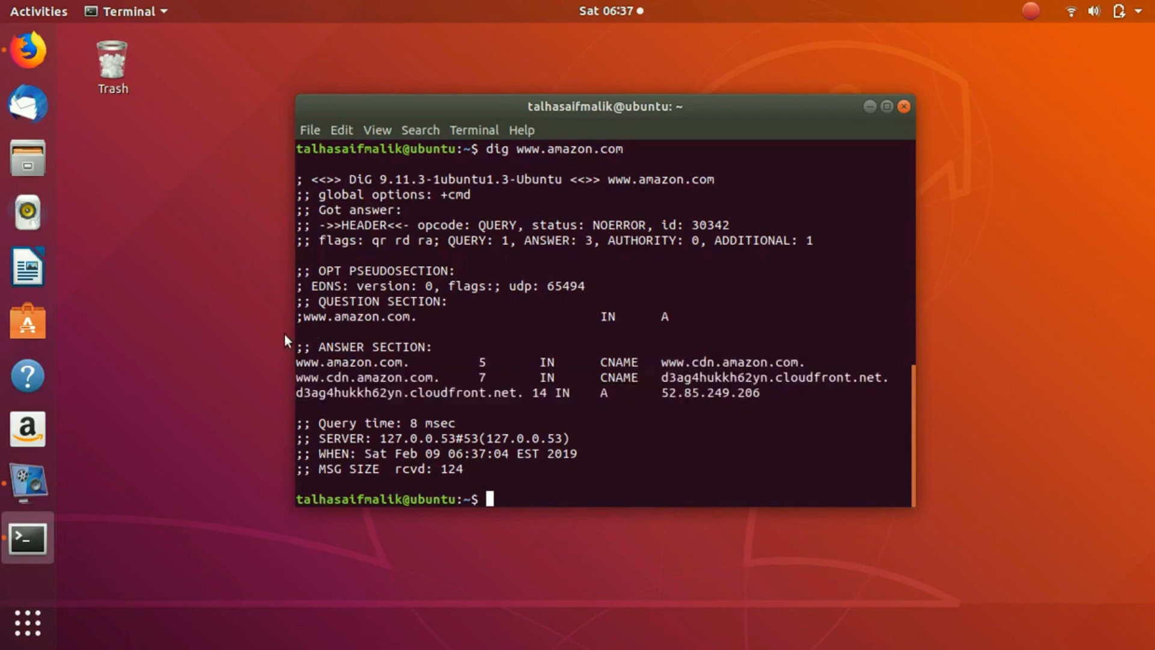
pyautogui.moveTo(517, 385)
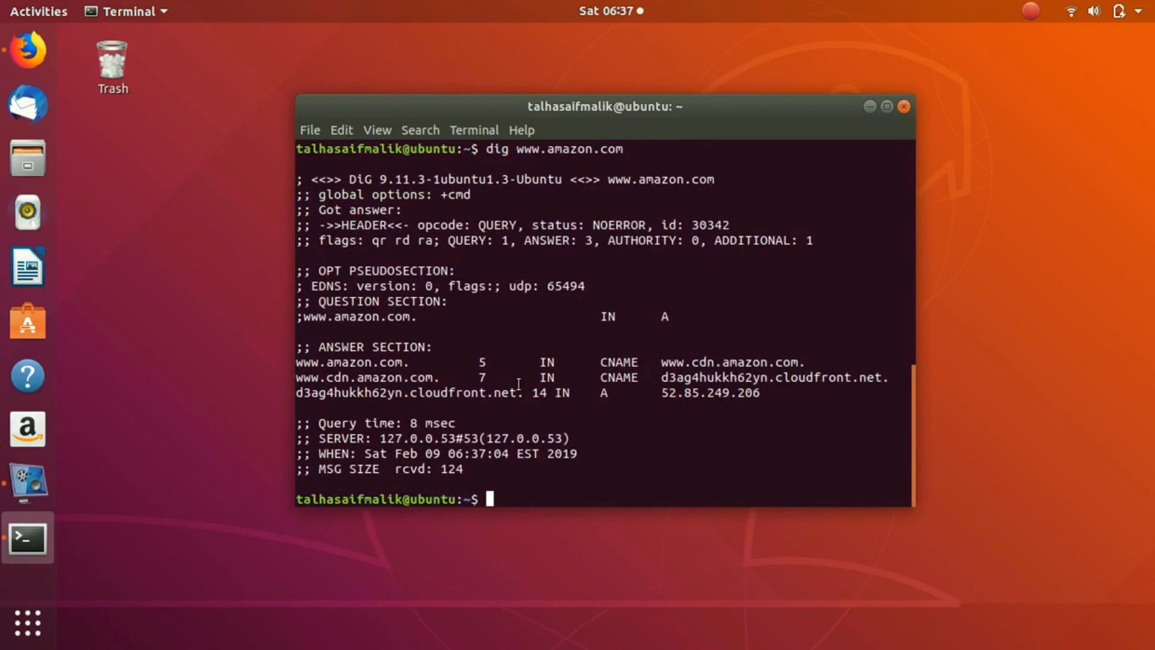
pyautogui.moveTo(316, 421)
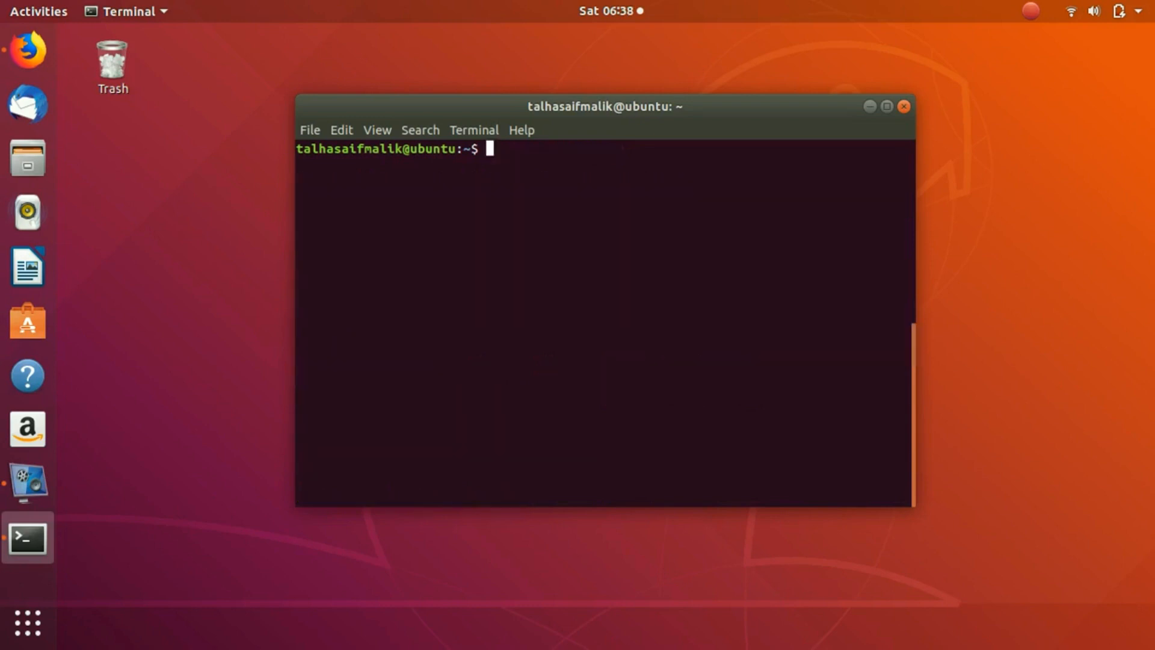
# Run netstat to list active connections and connected Unix stream sockets.
pyautogui.write('nets')
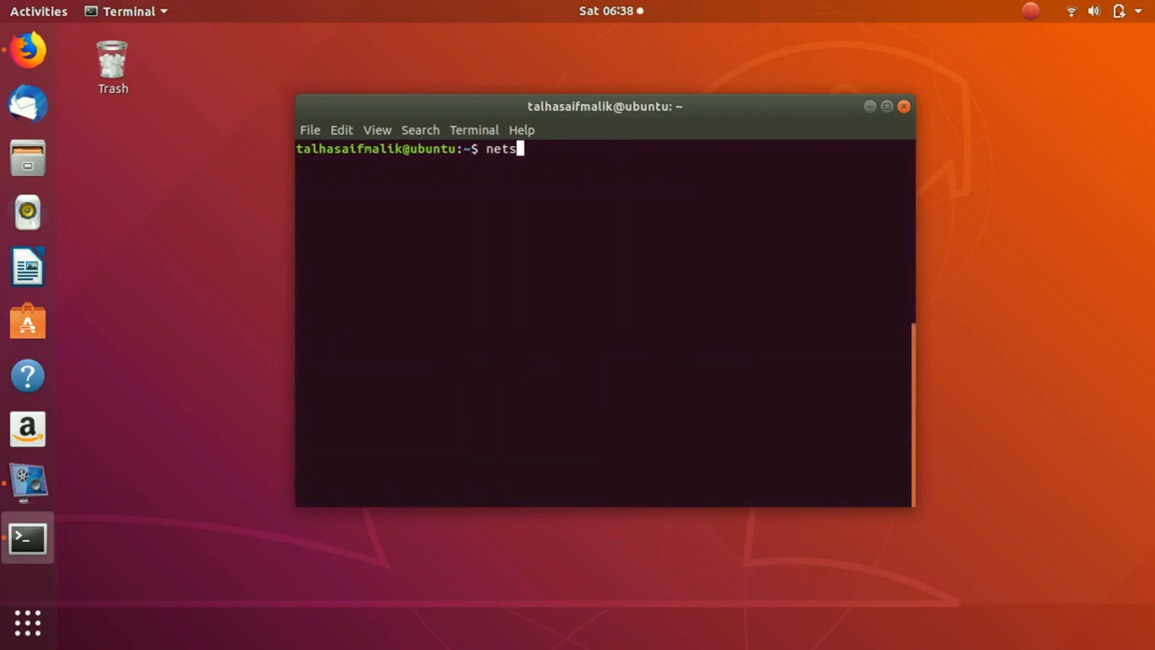
pyautogui.press('Return')
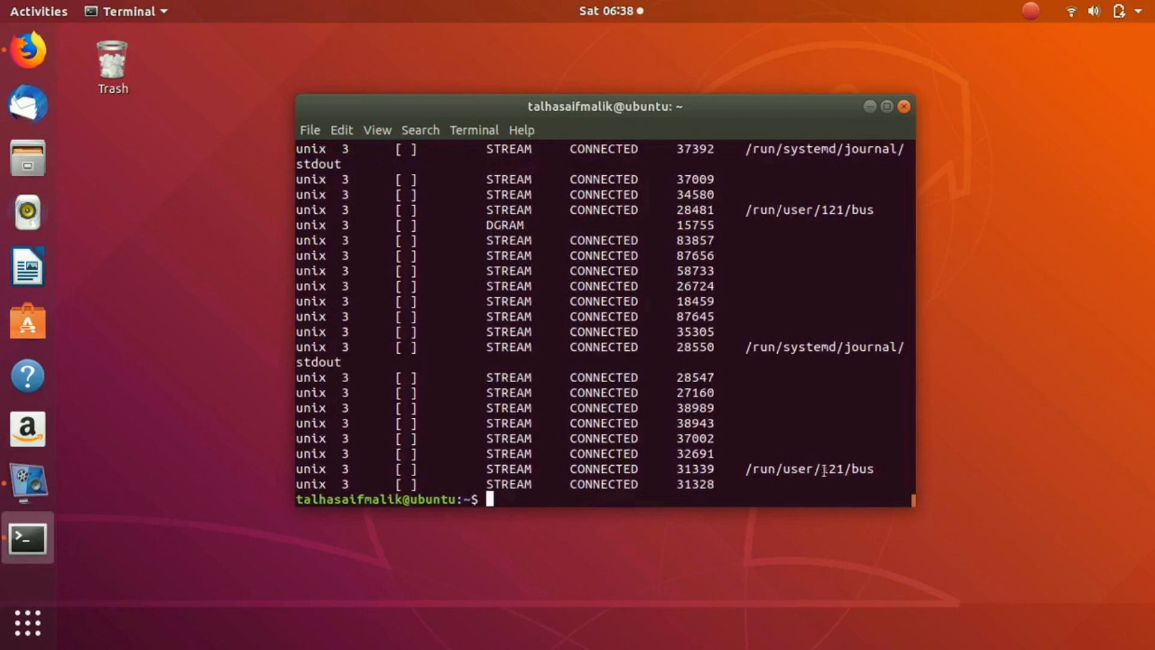
pyautogui.moveTo(904, 499)
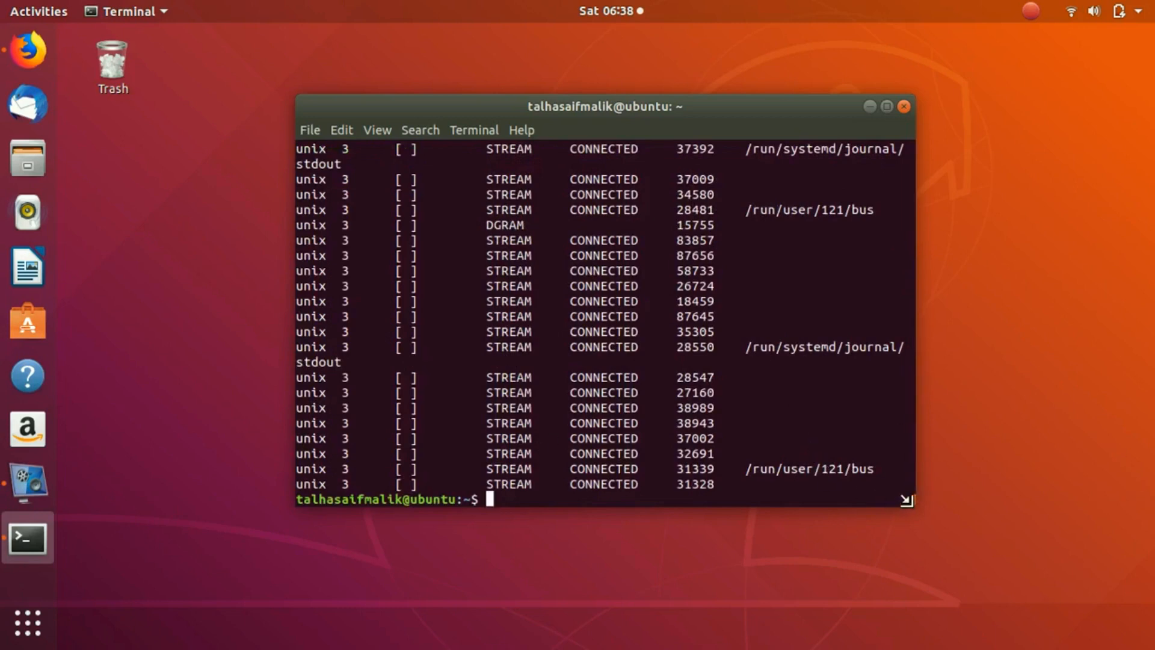
# Widen the terminal window so the long socket paths stop wrapping.
pyautogui.scroll(3)
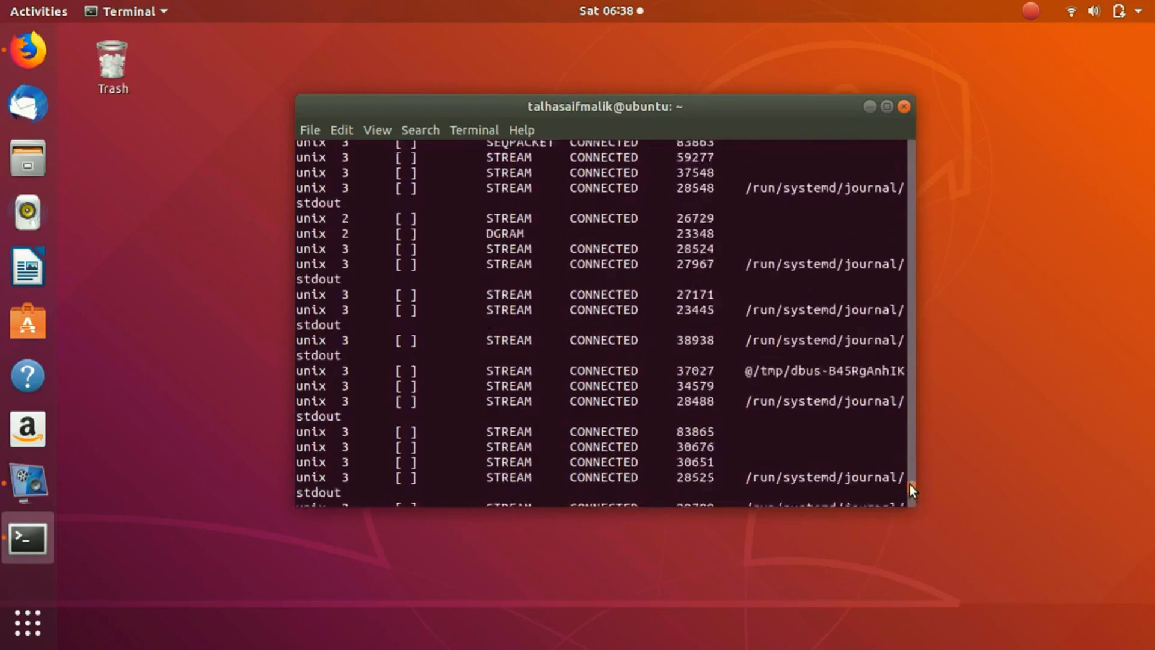
pyautogui.scroll(-3)
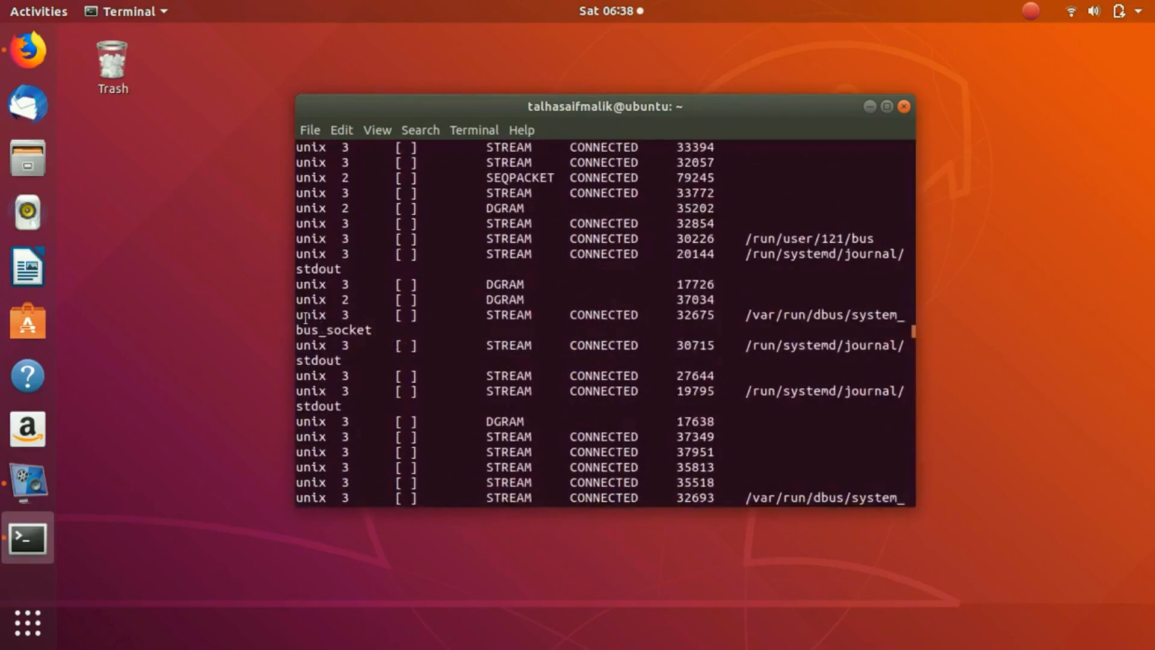
pyautogui.moveTo(295, 309); pyautogui.dragTo(147, 309)
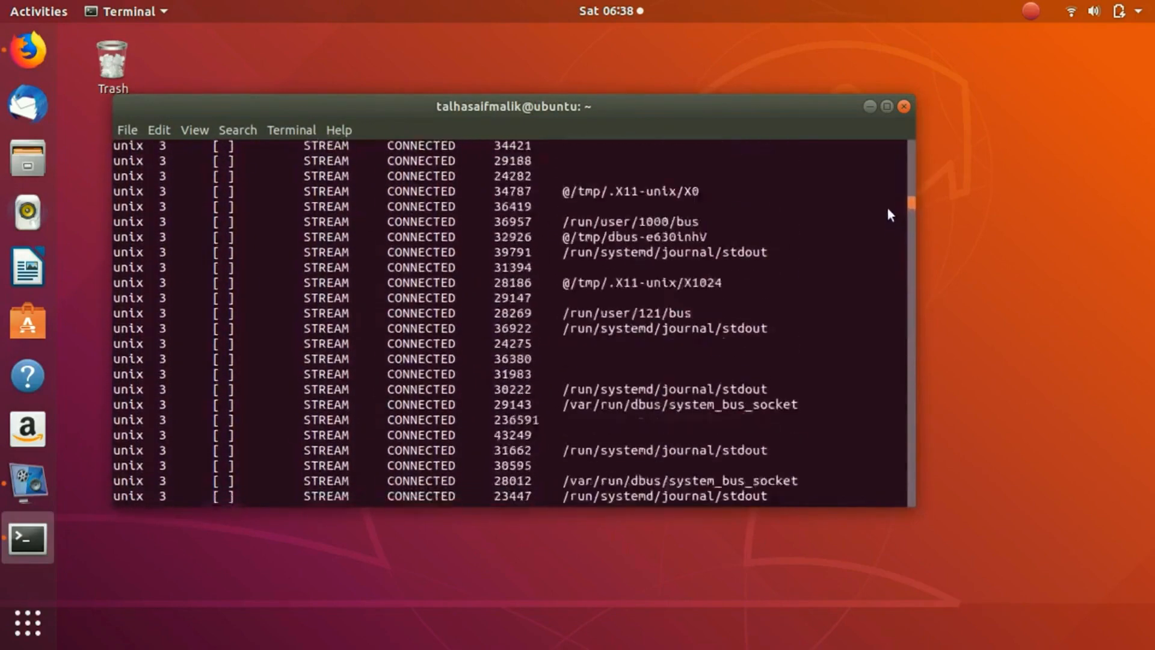
# Review the netstat listing from the five established HTTPS TCP connections down to the prompt.
pyautogui.scroll(-3)
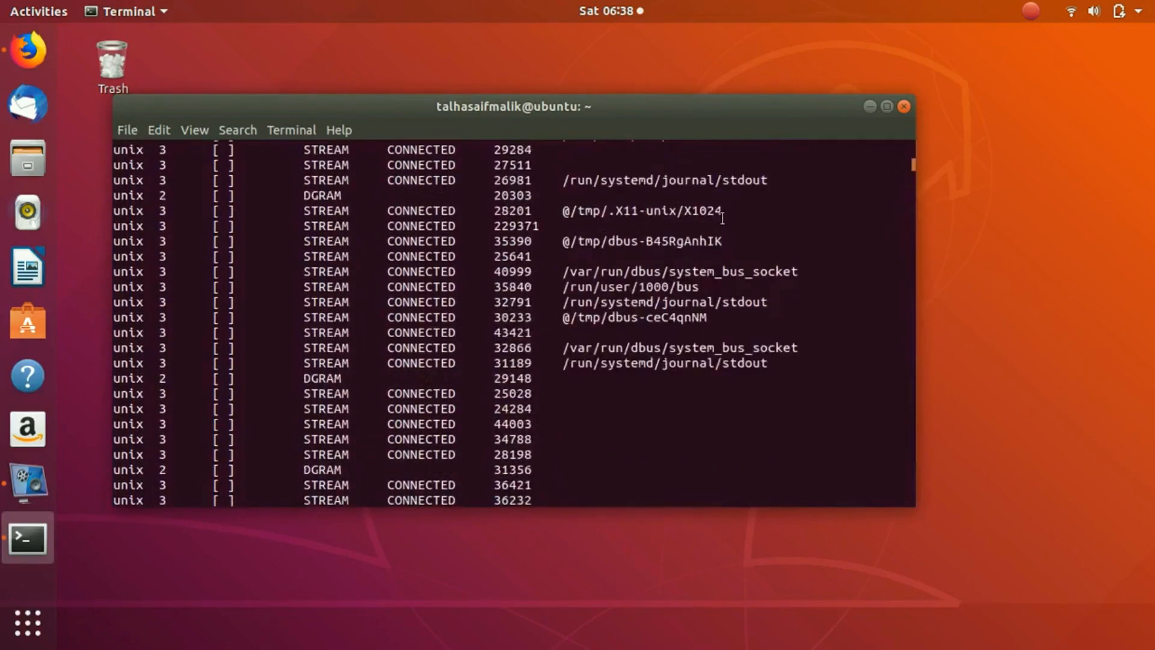
pyautogui.press('Return')
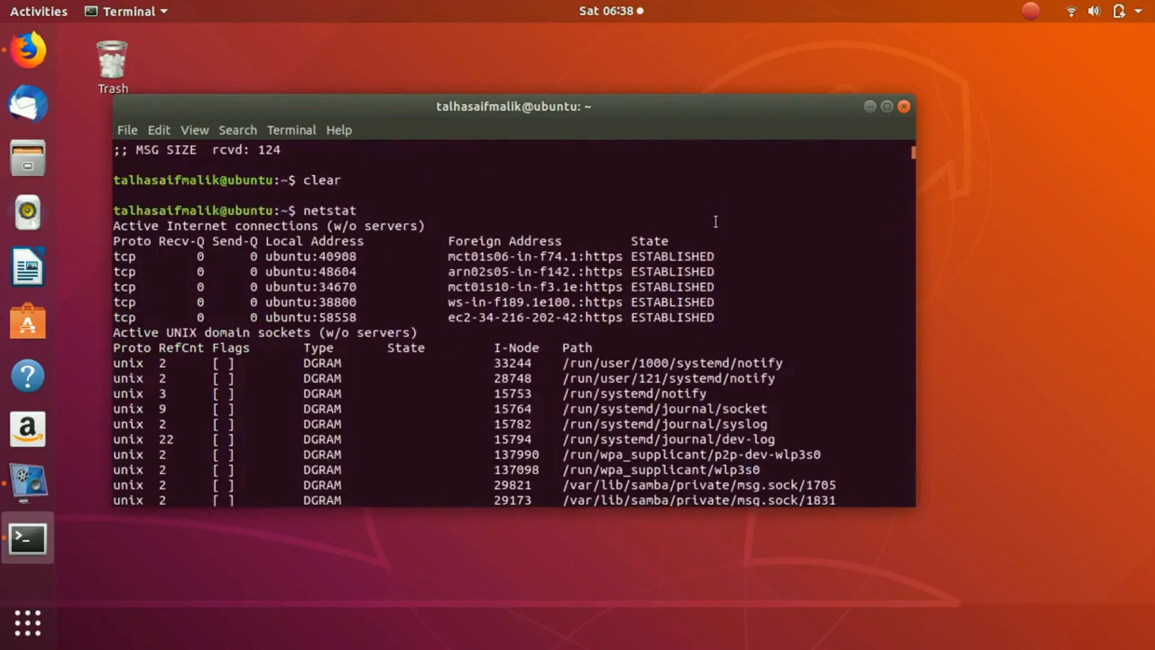
pyautogui.moveTo(729, 297)
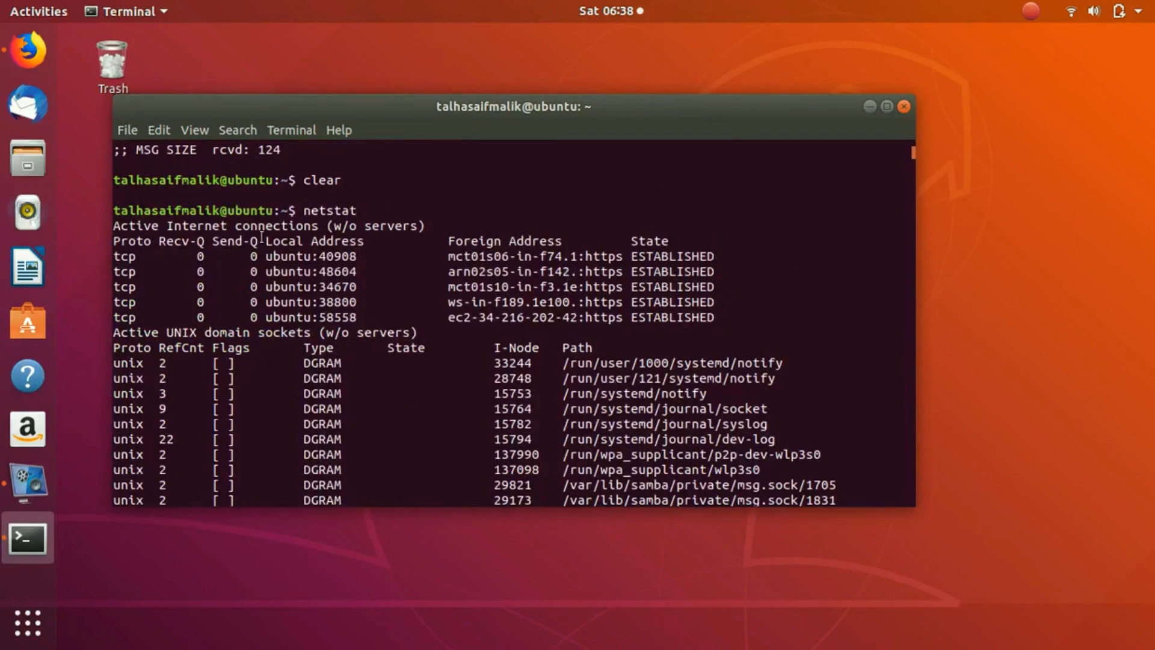
pyautogui.moveTo(718, 305)
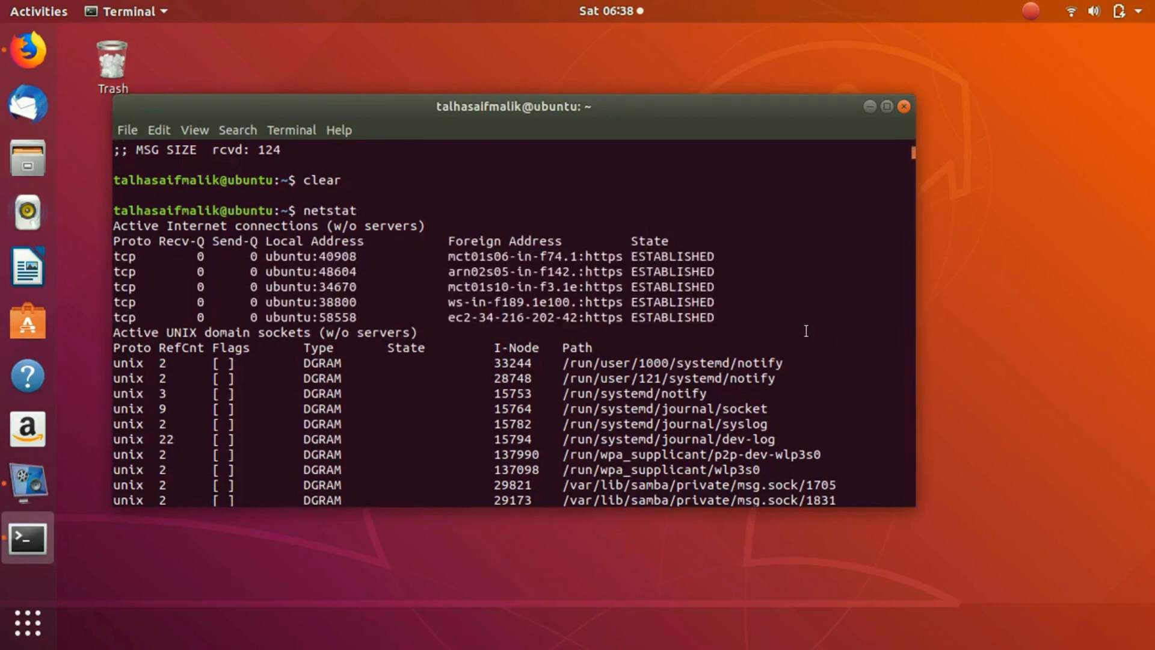
pyautogui.moveTo(926, 255)
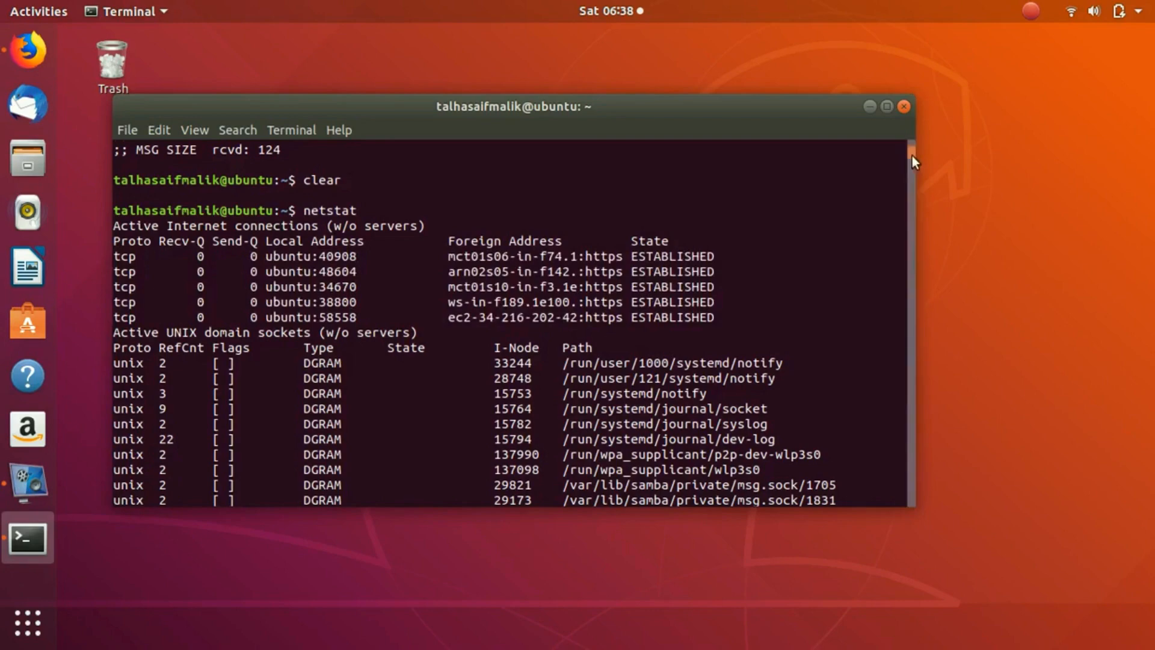
pyautogui.scroll(-3)
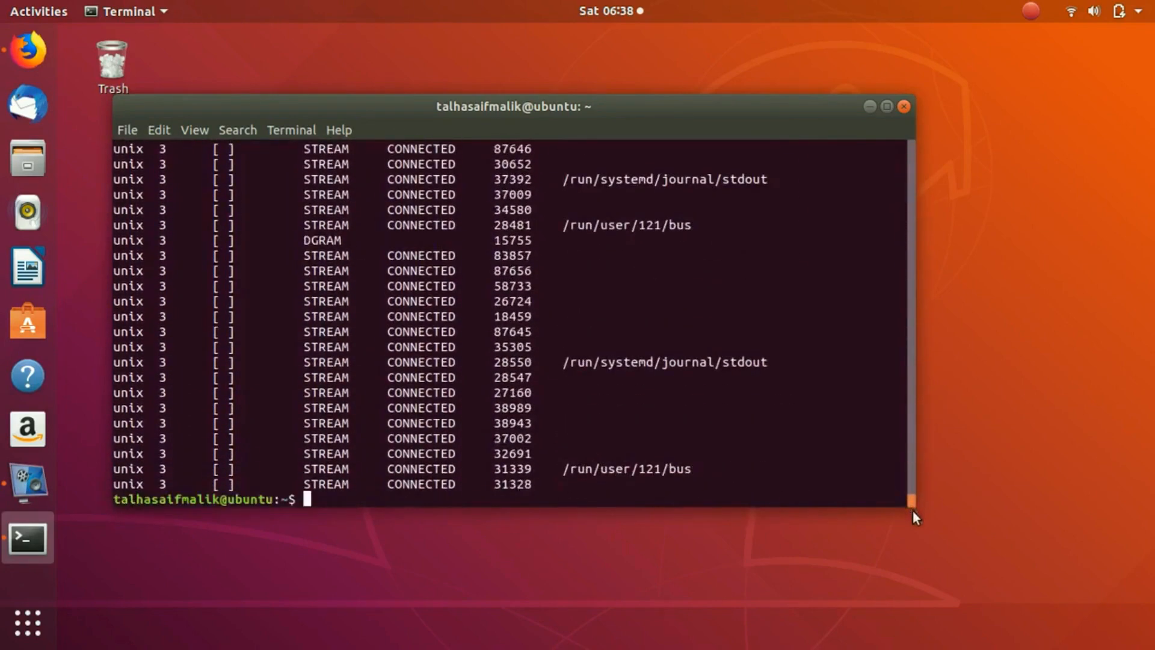
# Run netstat -l to list only listening TCP, UDP and Unix sockets.
pyautogui.write('ne')
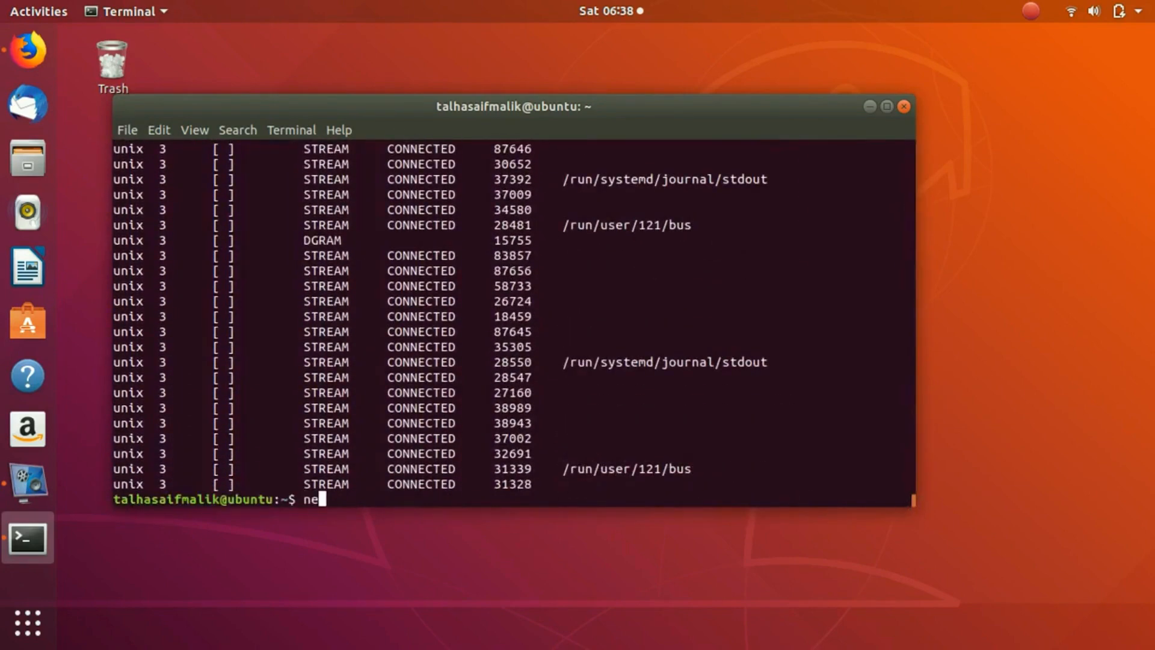
pyautogui.write('tstat -')
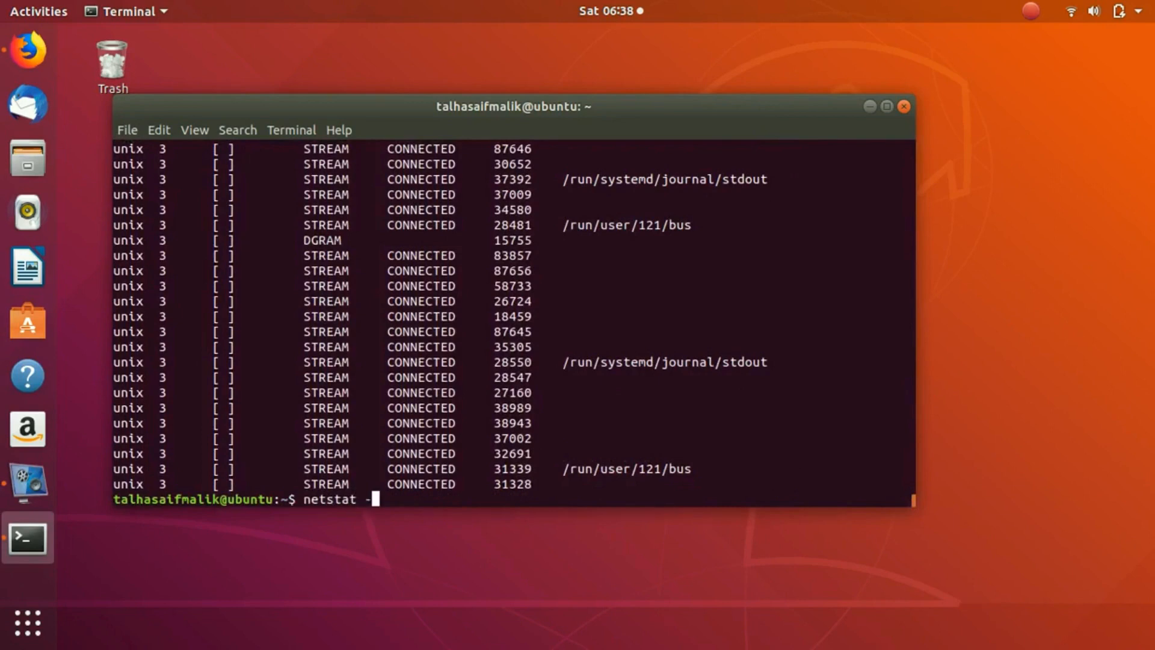
pyautogui.press('Return')
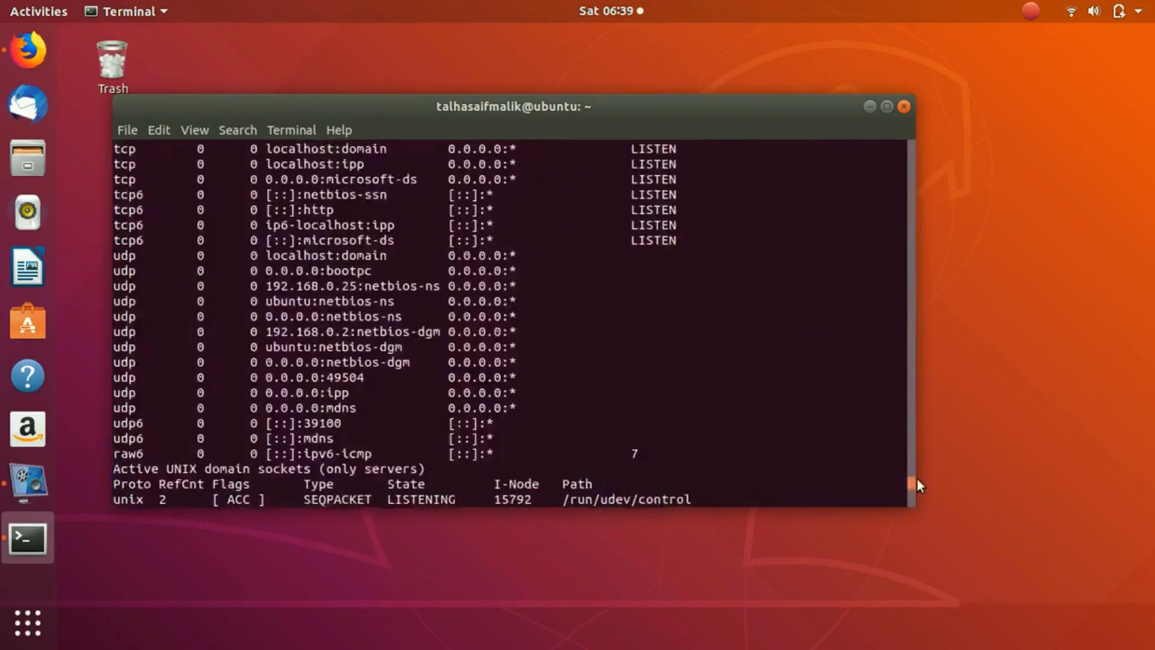
# Scroll through the listening entries and their LISTEN states to review them.
pyautogui.scroll(-3)
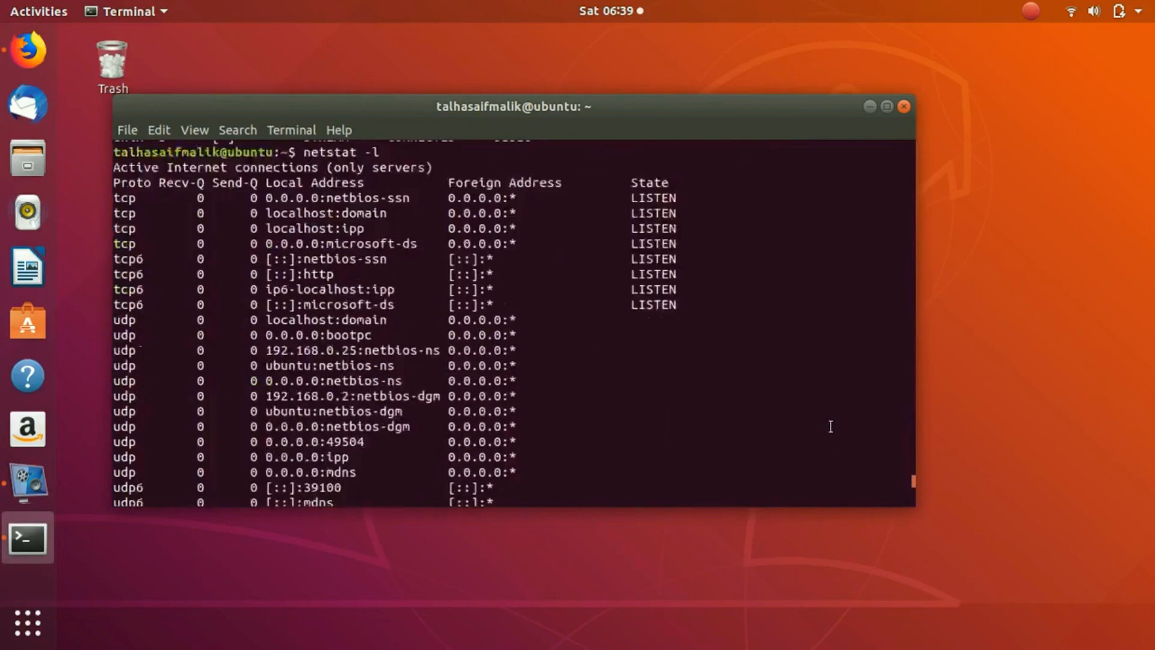
pyautogui.scroll(3)
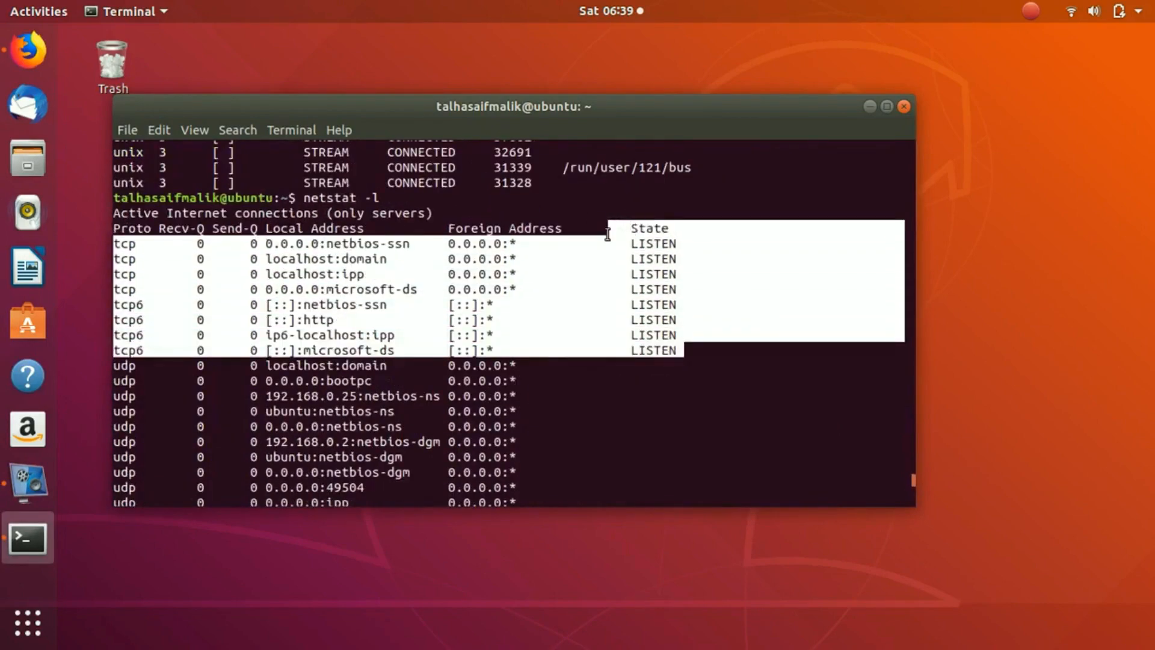
pyautogui.moveTo(760, 382)
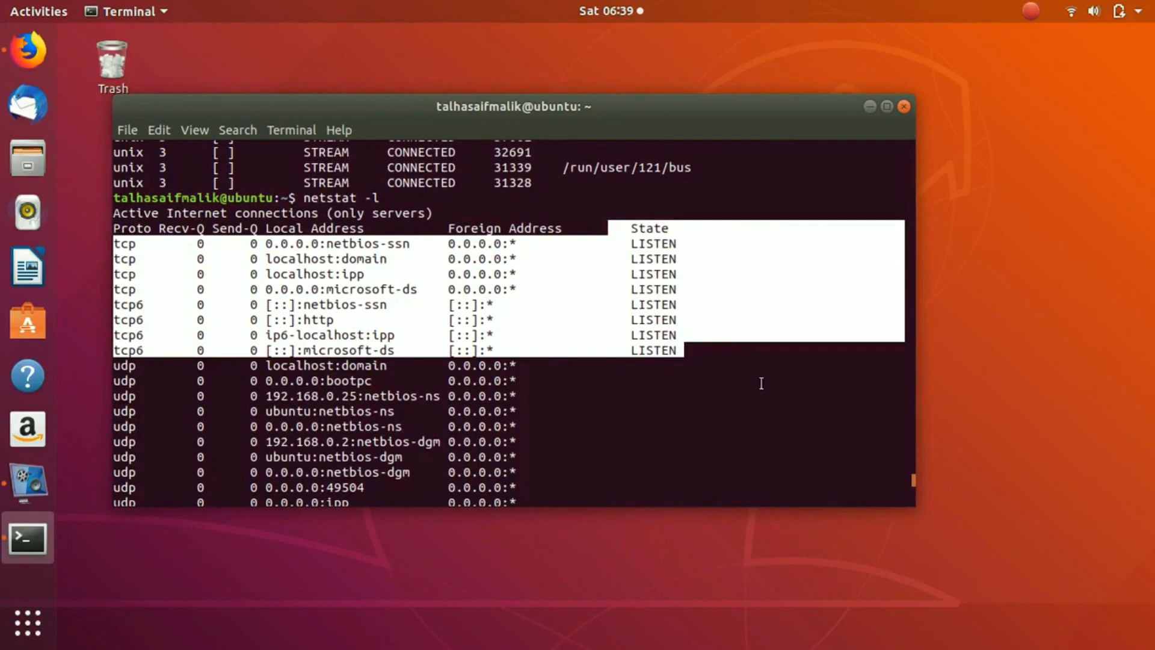
pyautogui.scroll(-3)
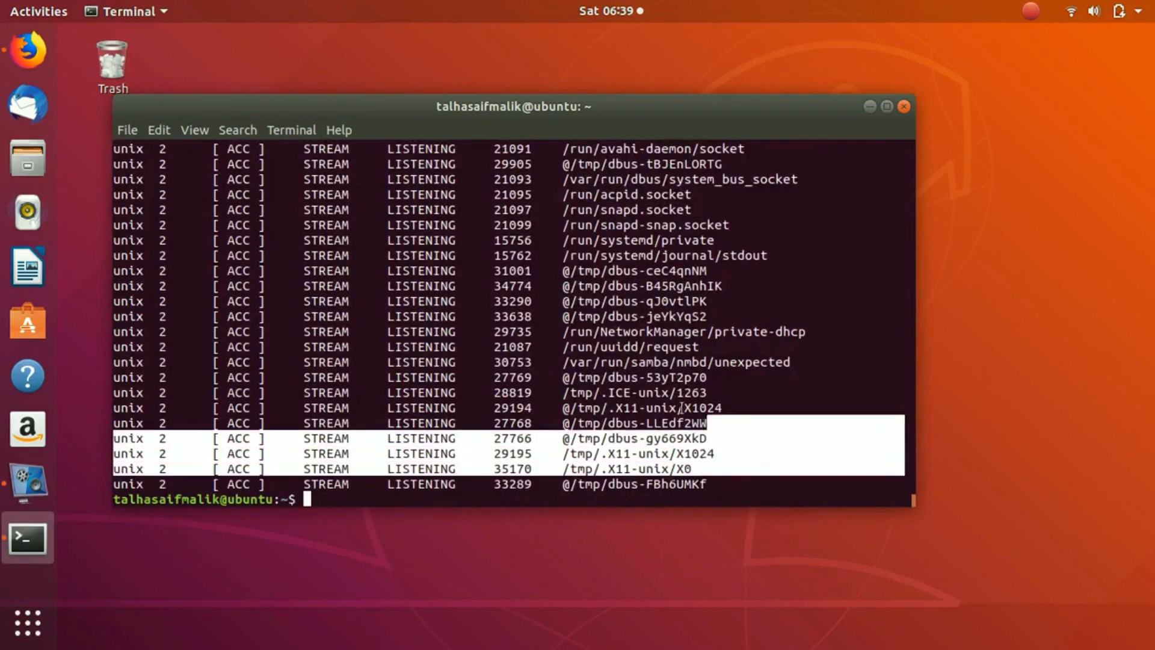
pyautogui.scroll(3)
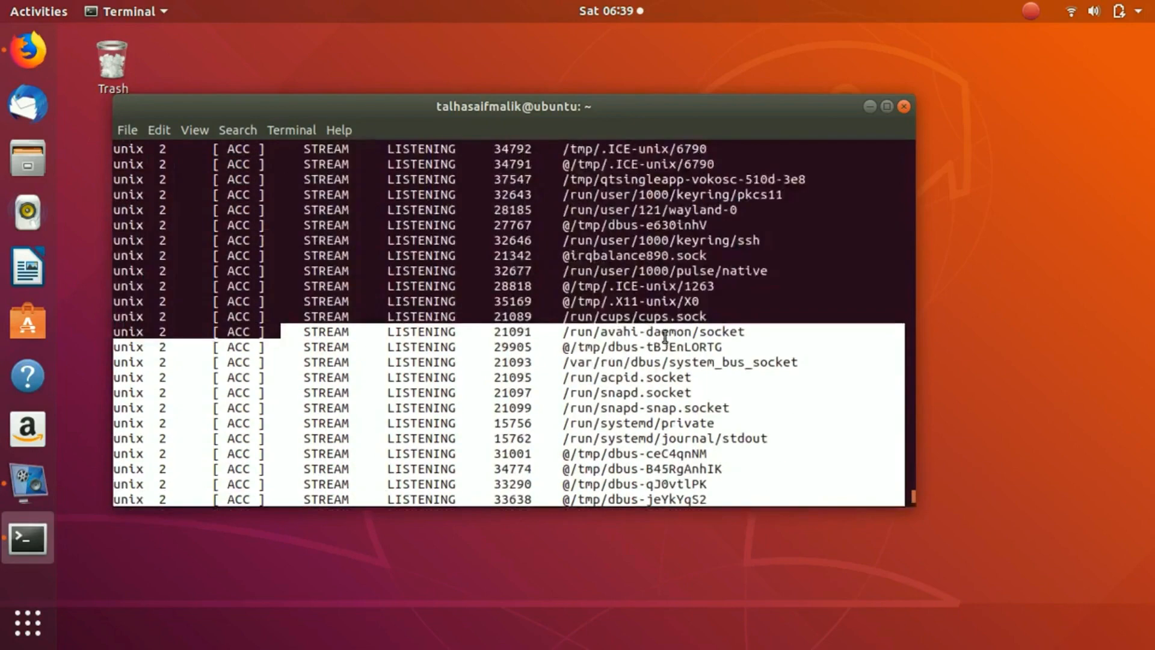